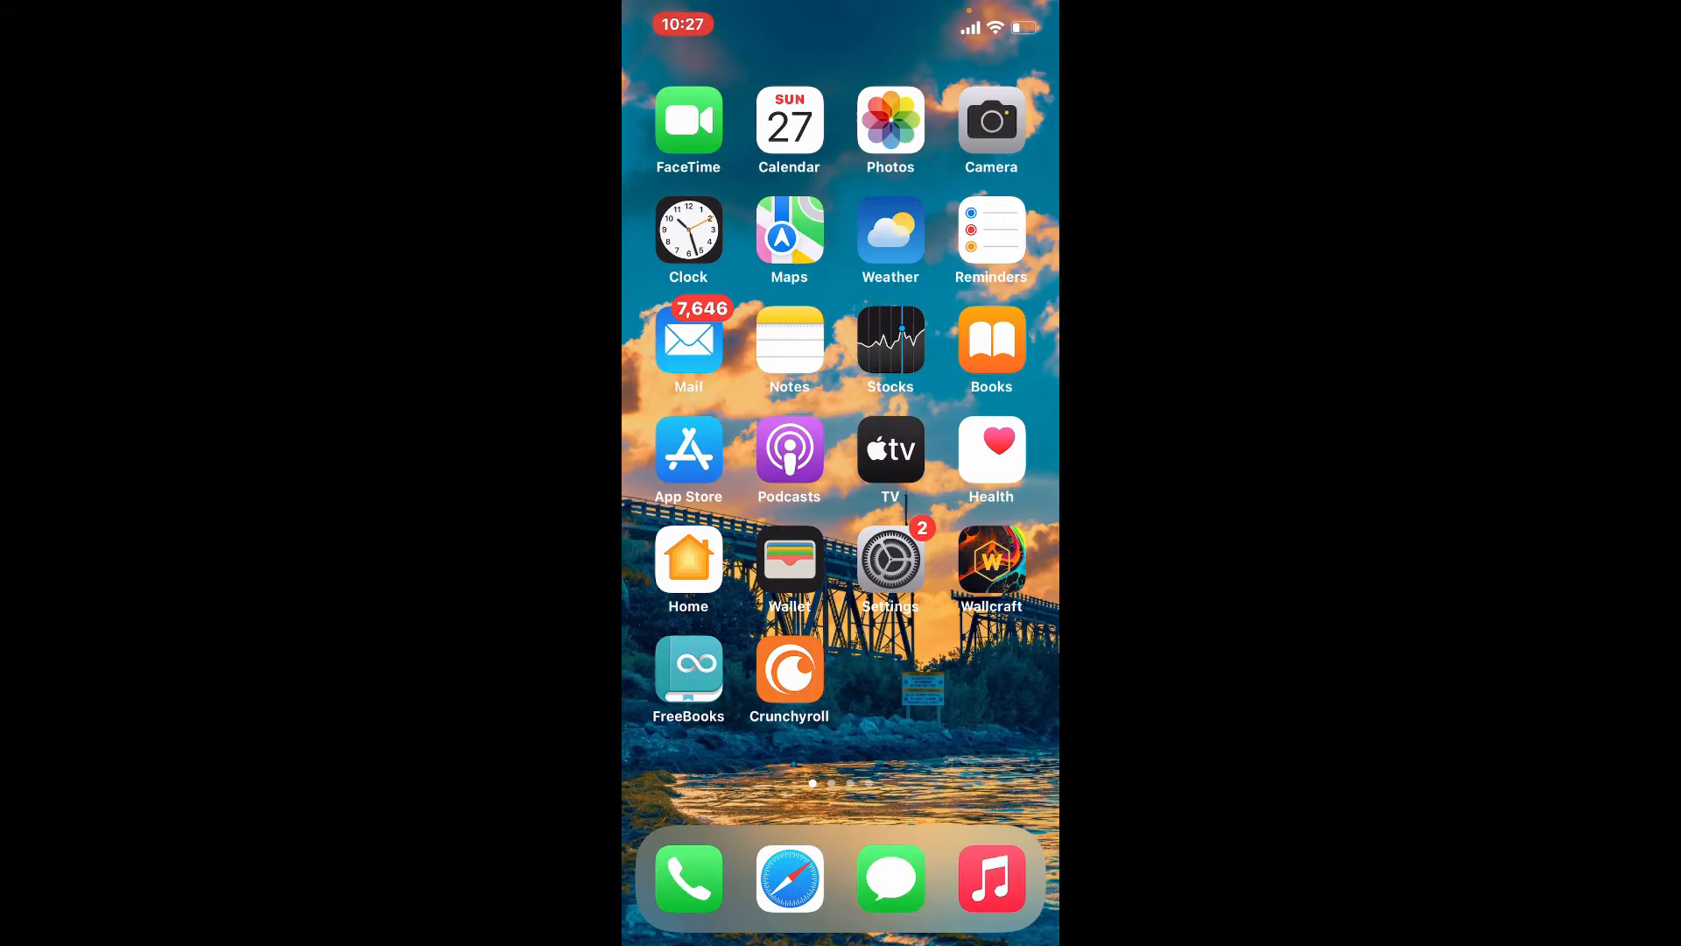
- Launch the AOL app from the second Home Screen page so its news feed appears
scroll(left, 3)
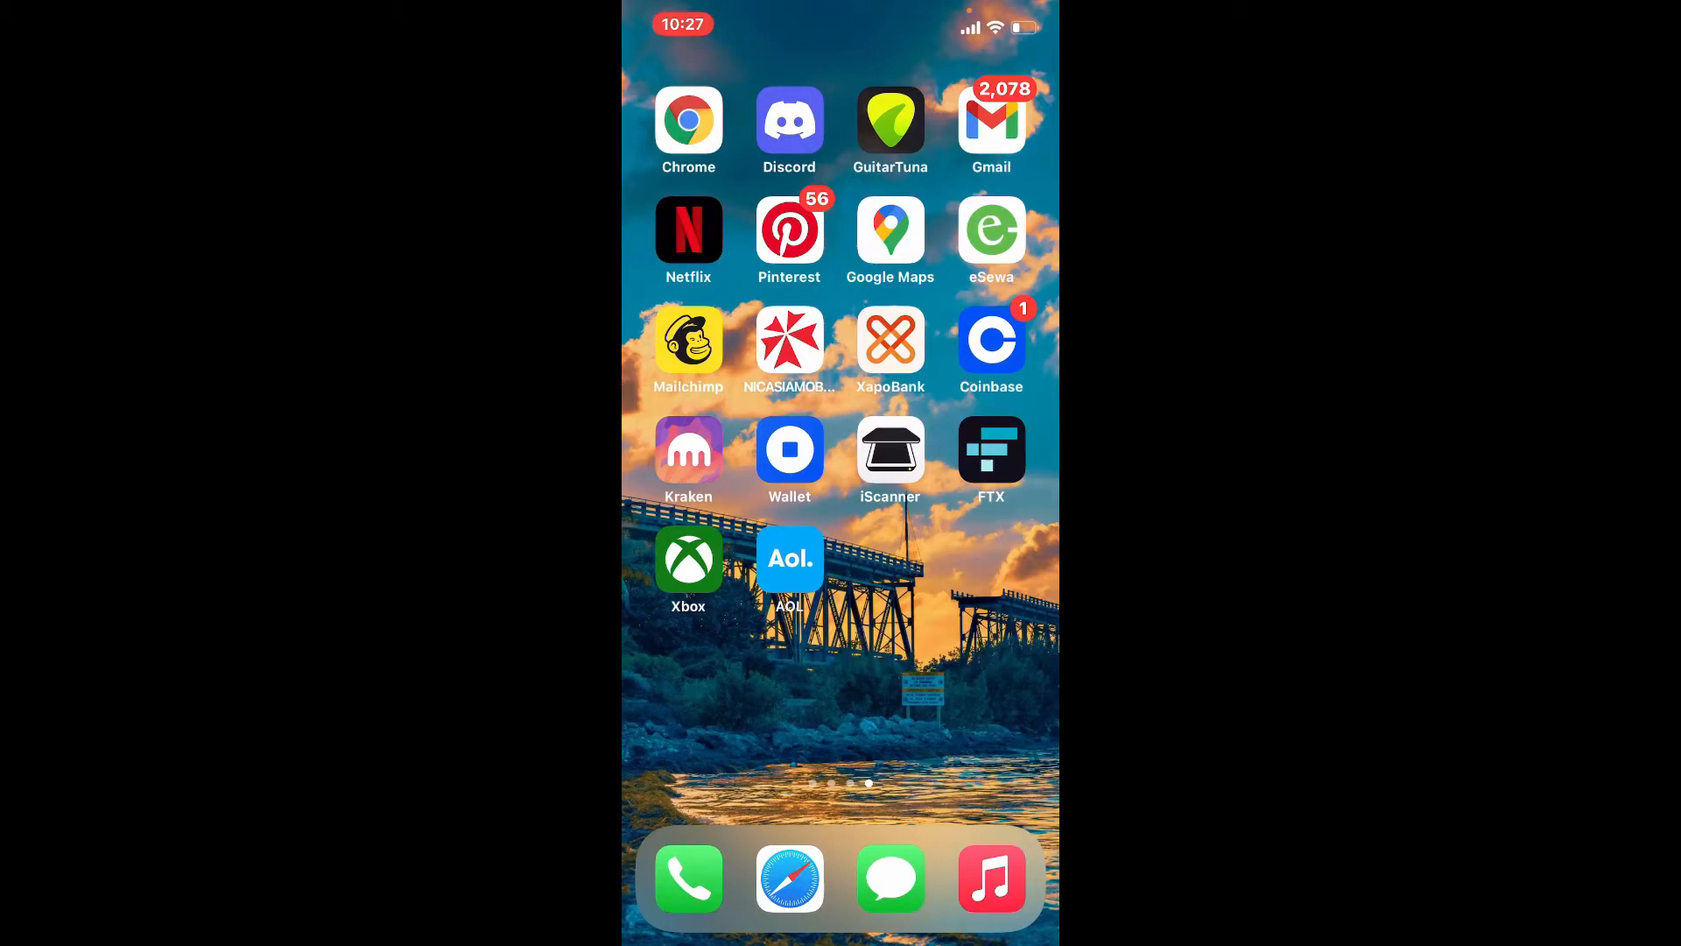
click(790, 557)
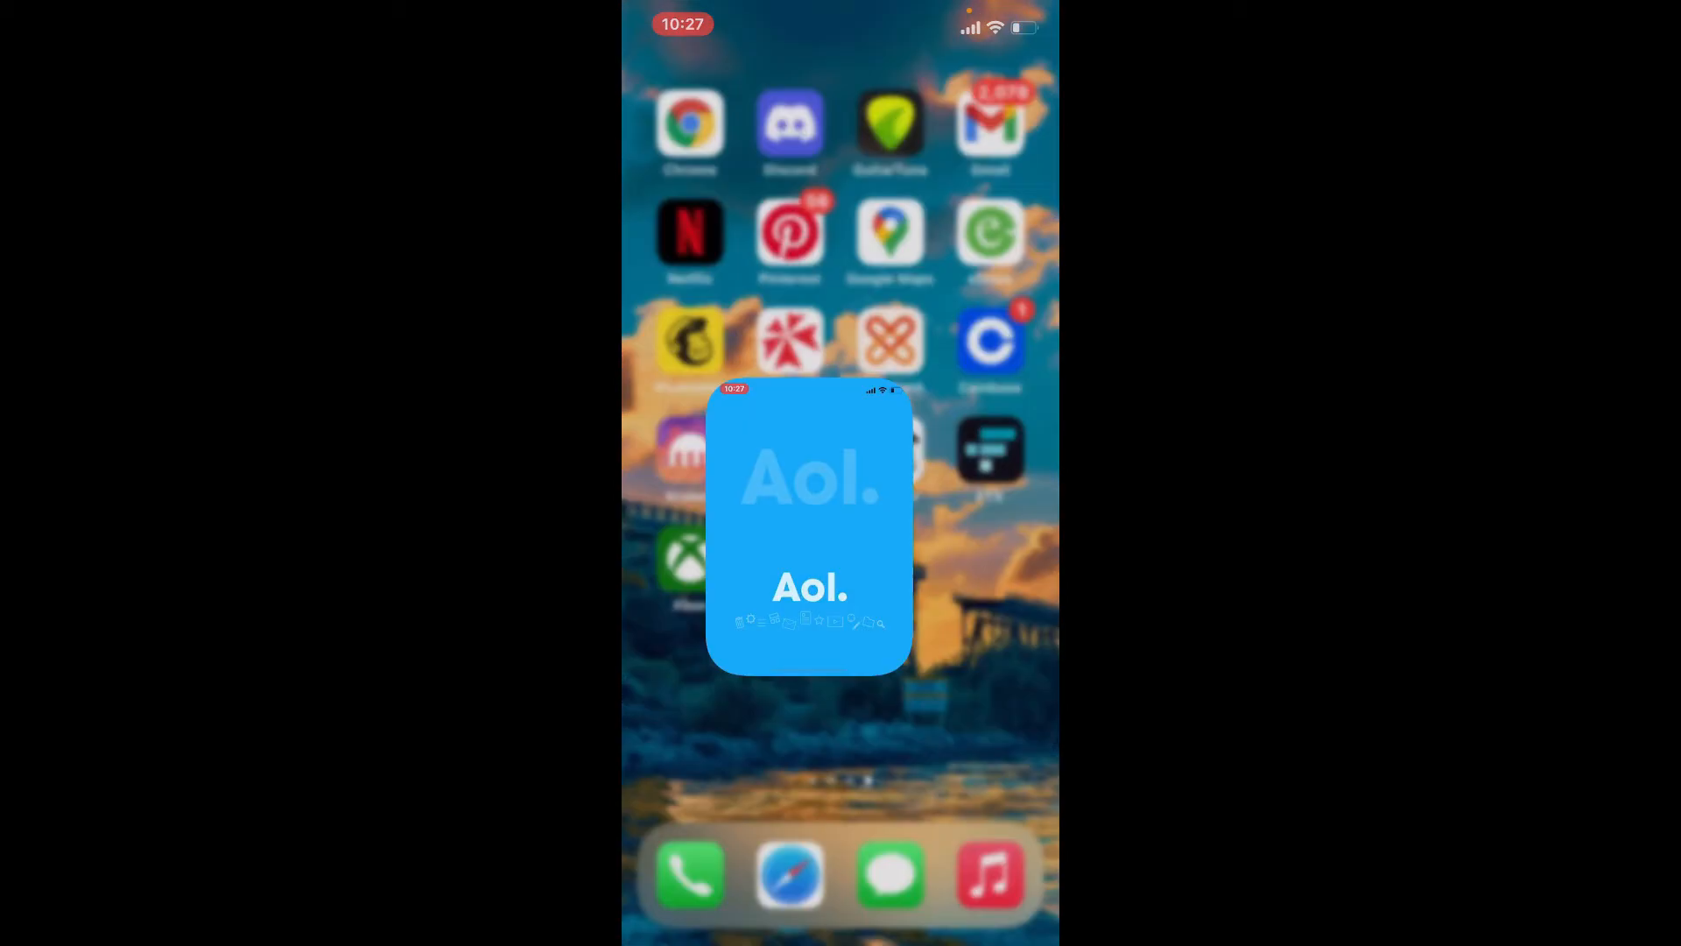
click(809, 525)
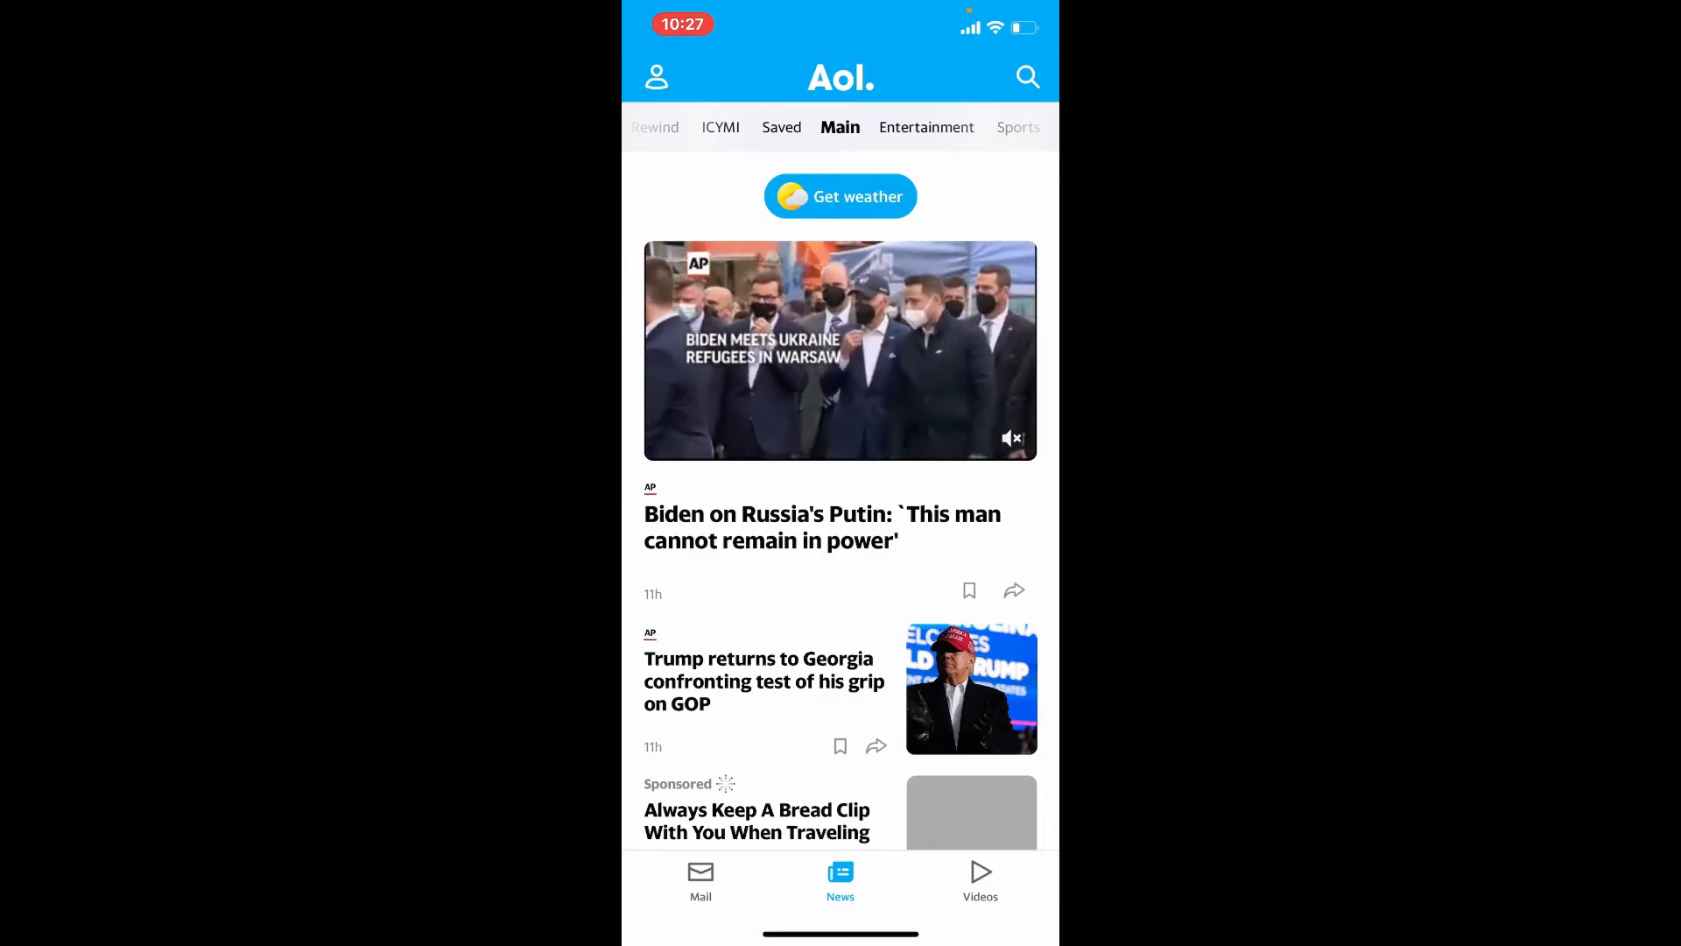
- Reach the AOL sign-in page from the profile/accounts panel
click(655, 76)
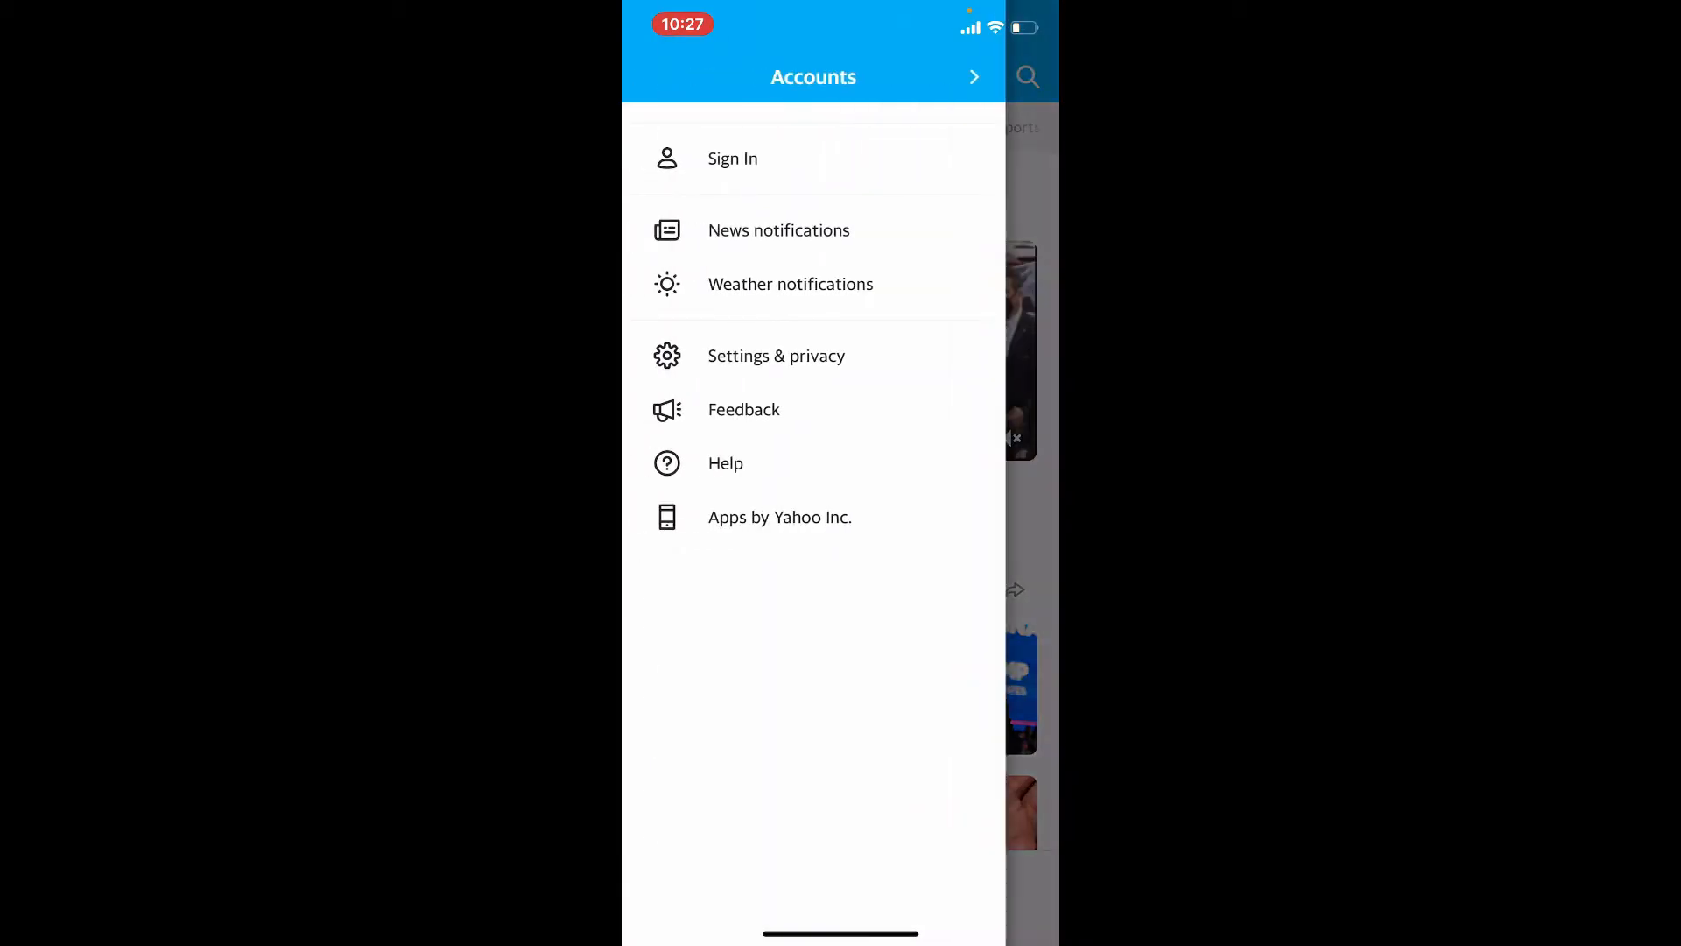
click(732, 157)
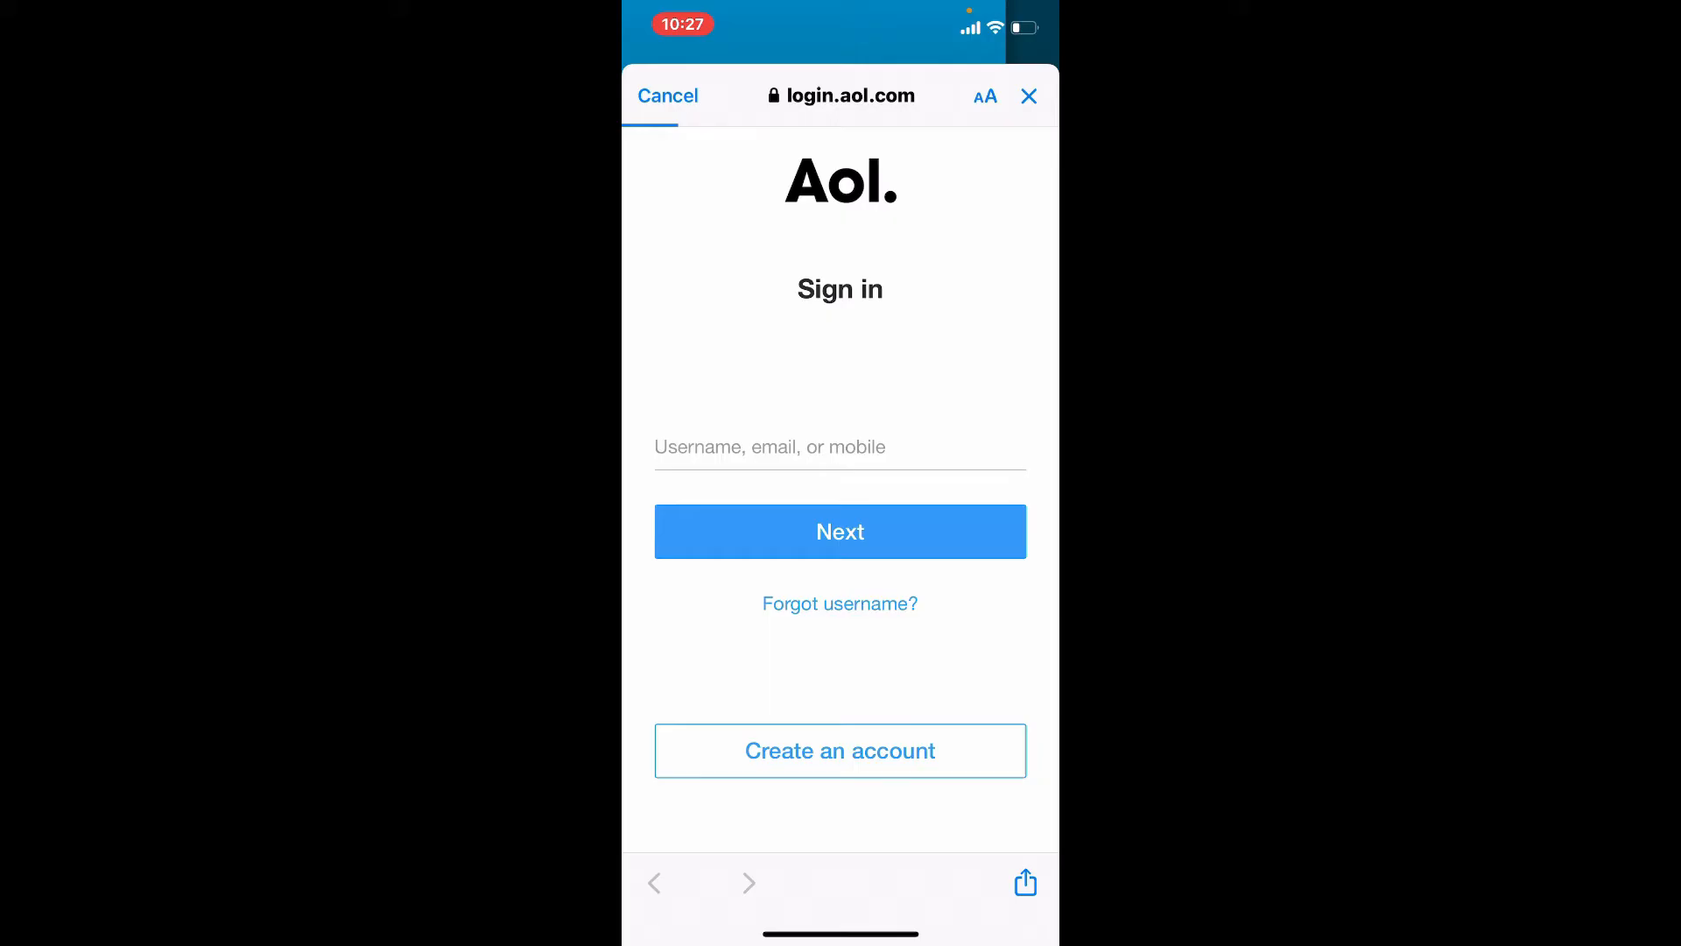
click(839, 447)
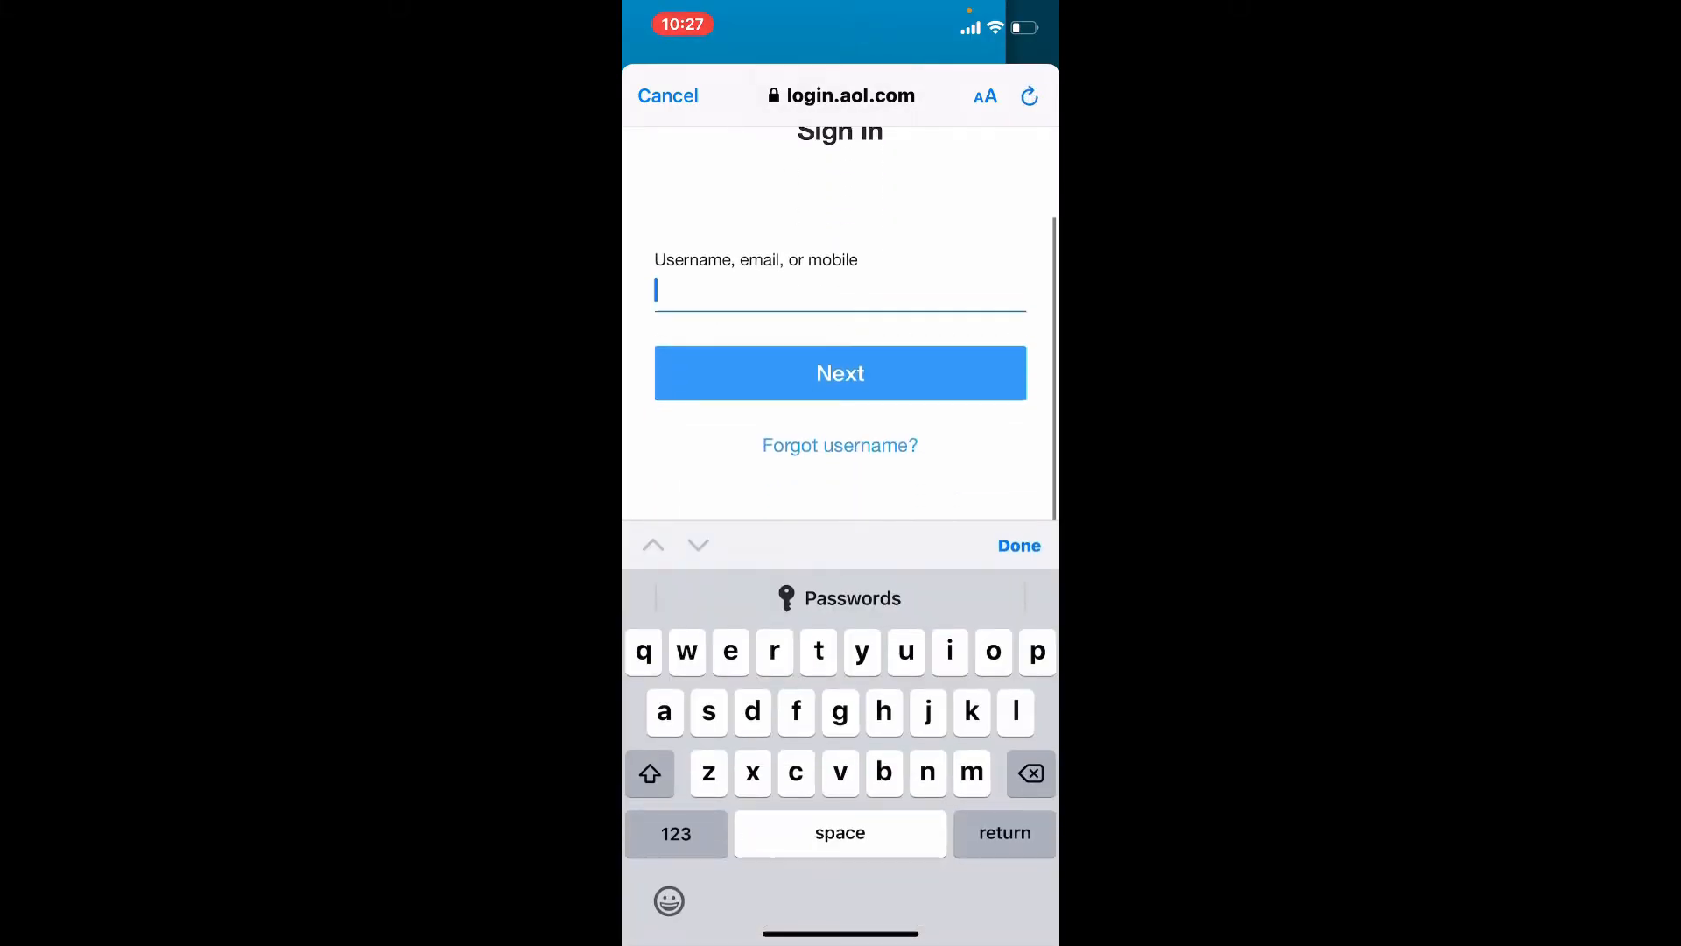
- Start creating a new AOL account so the Sign up form appears
scroll(down, 3)
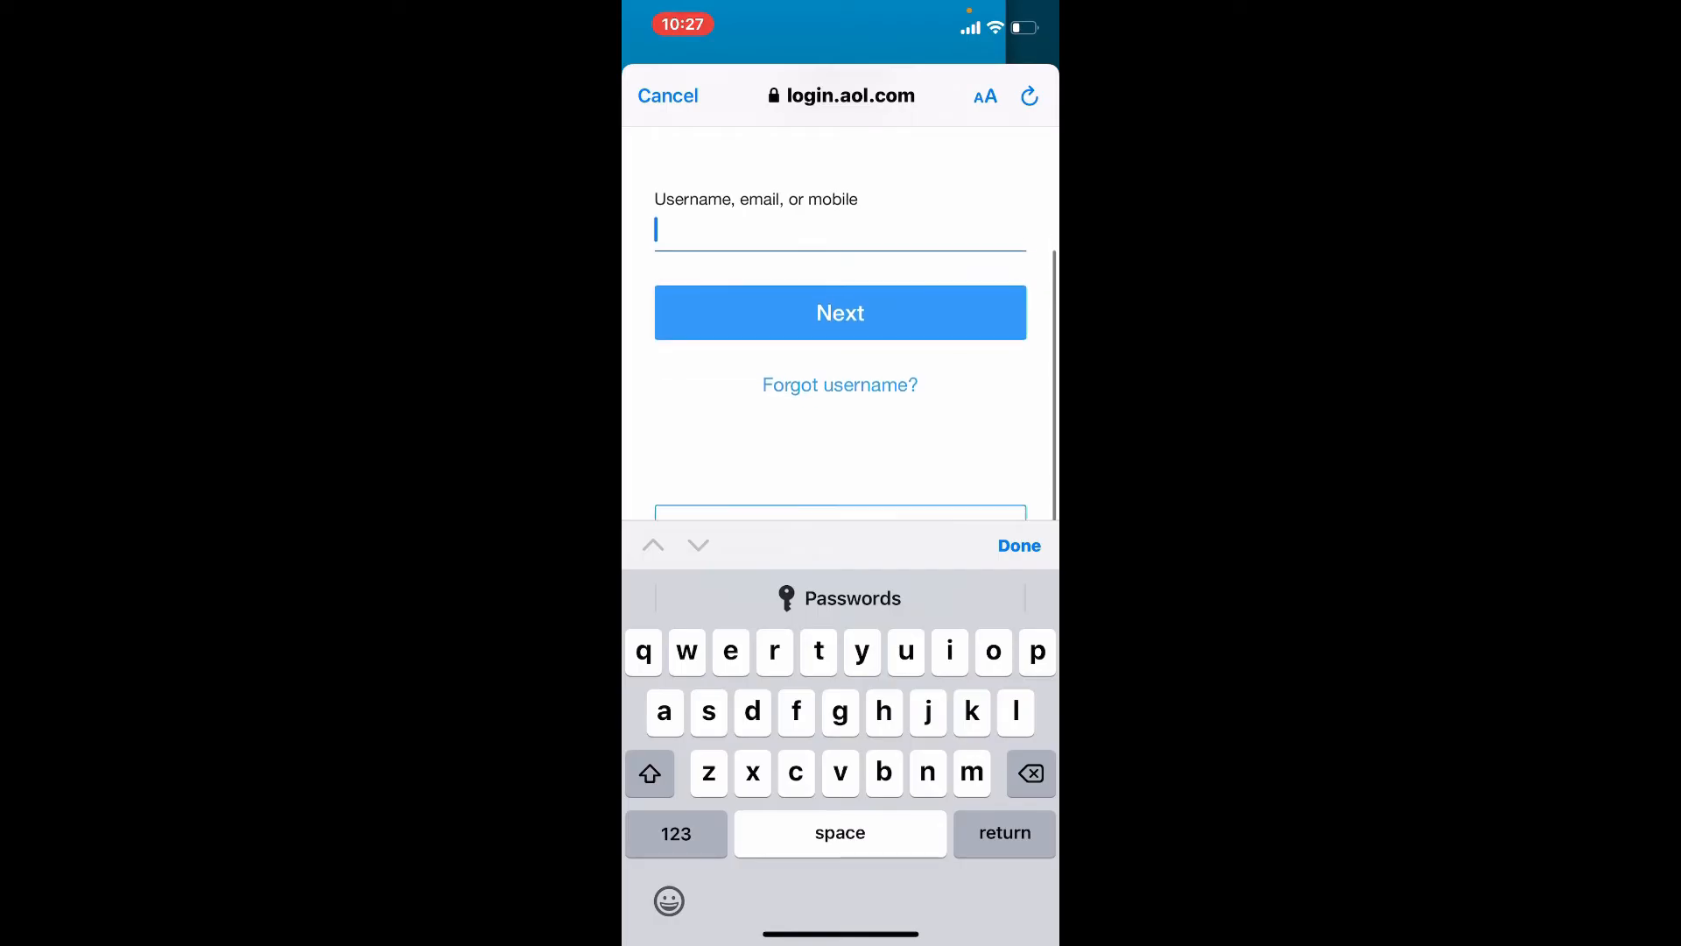
scroll(down, 3)
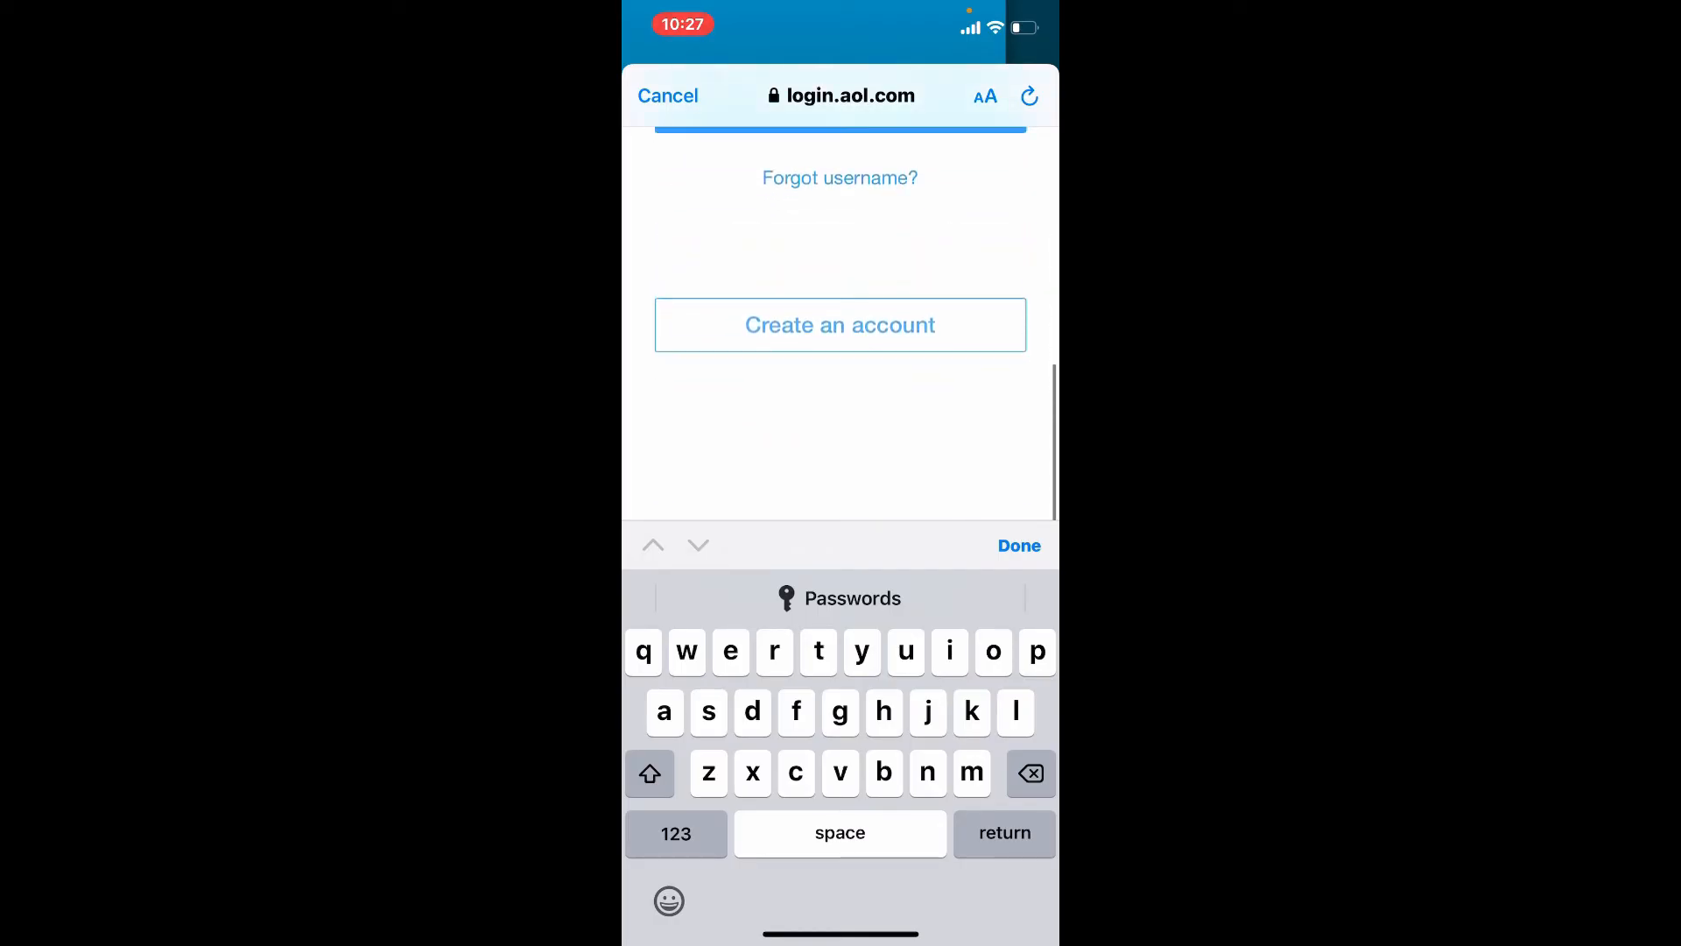
click(839, 324)
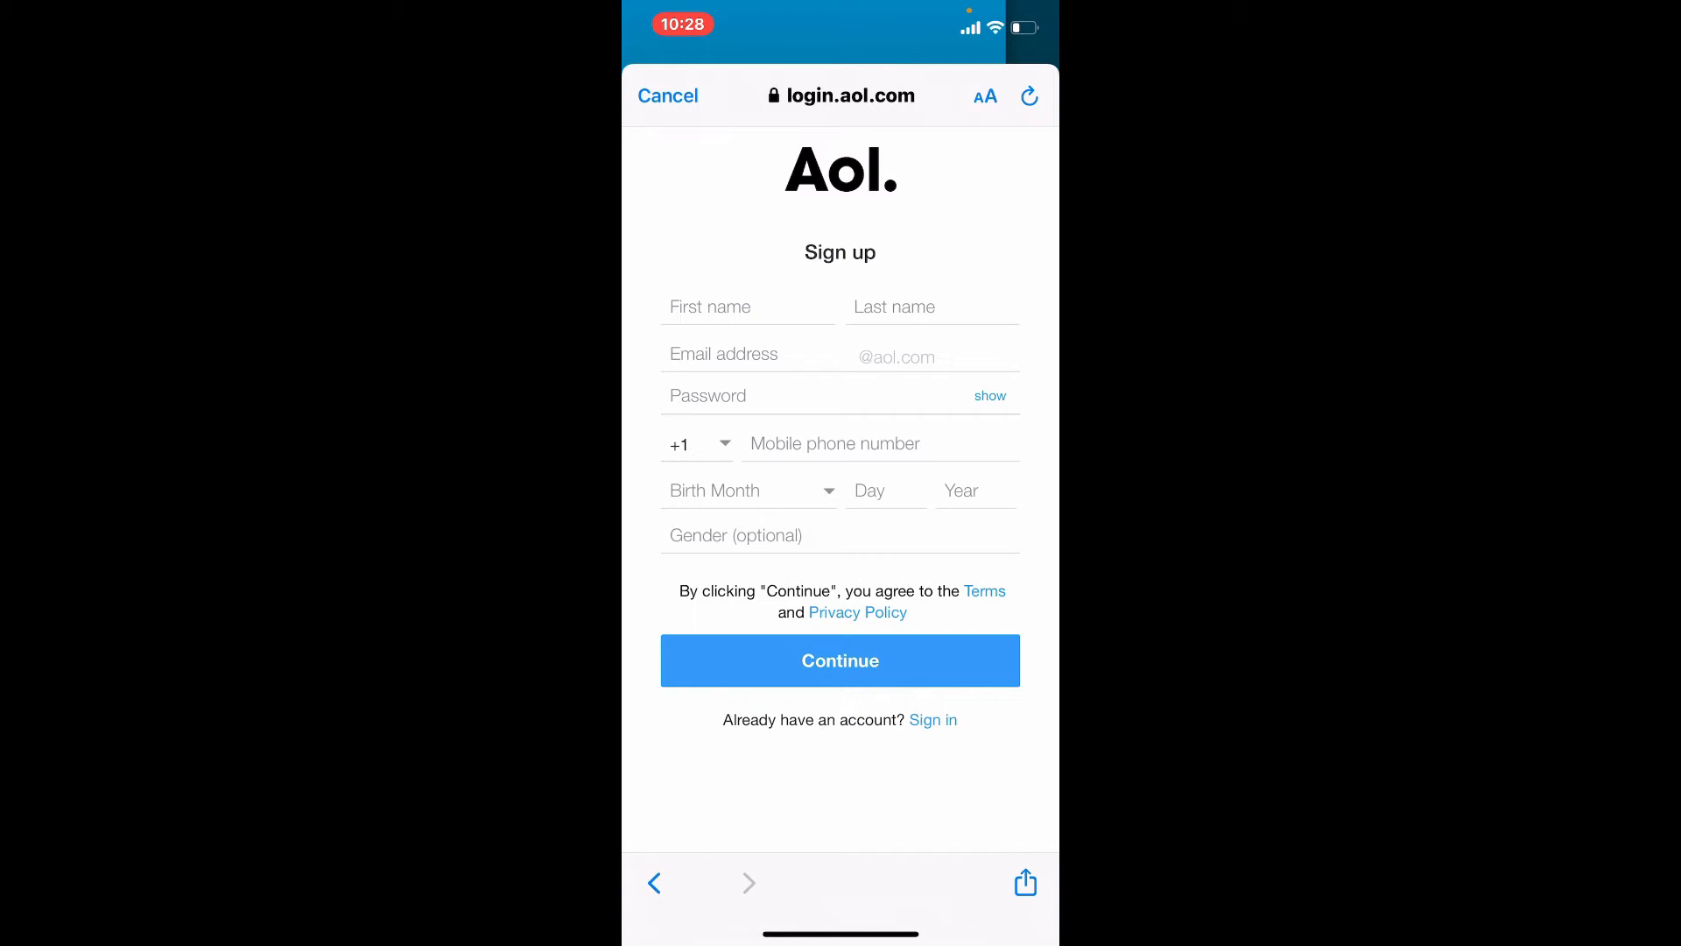
click(746, 307)
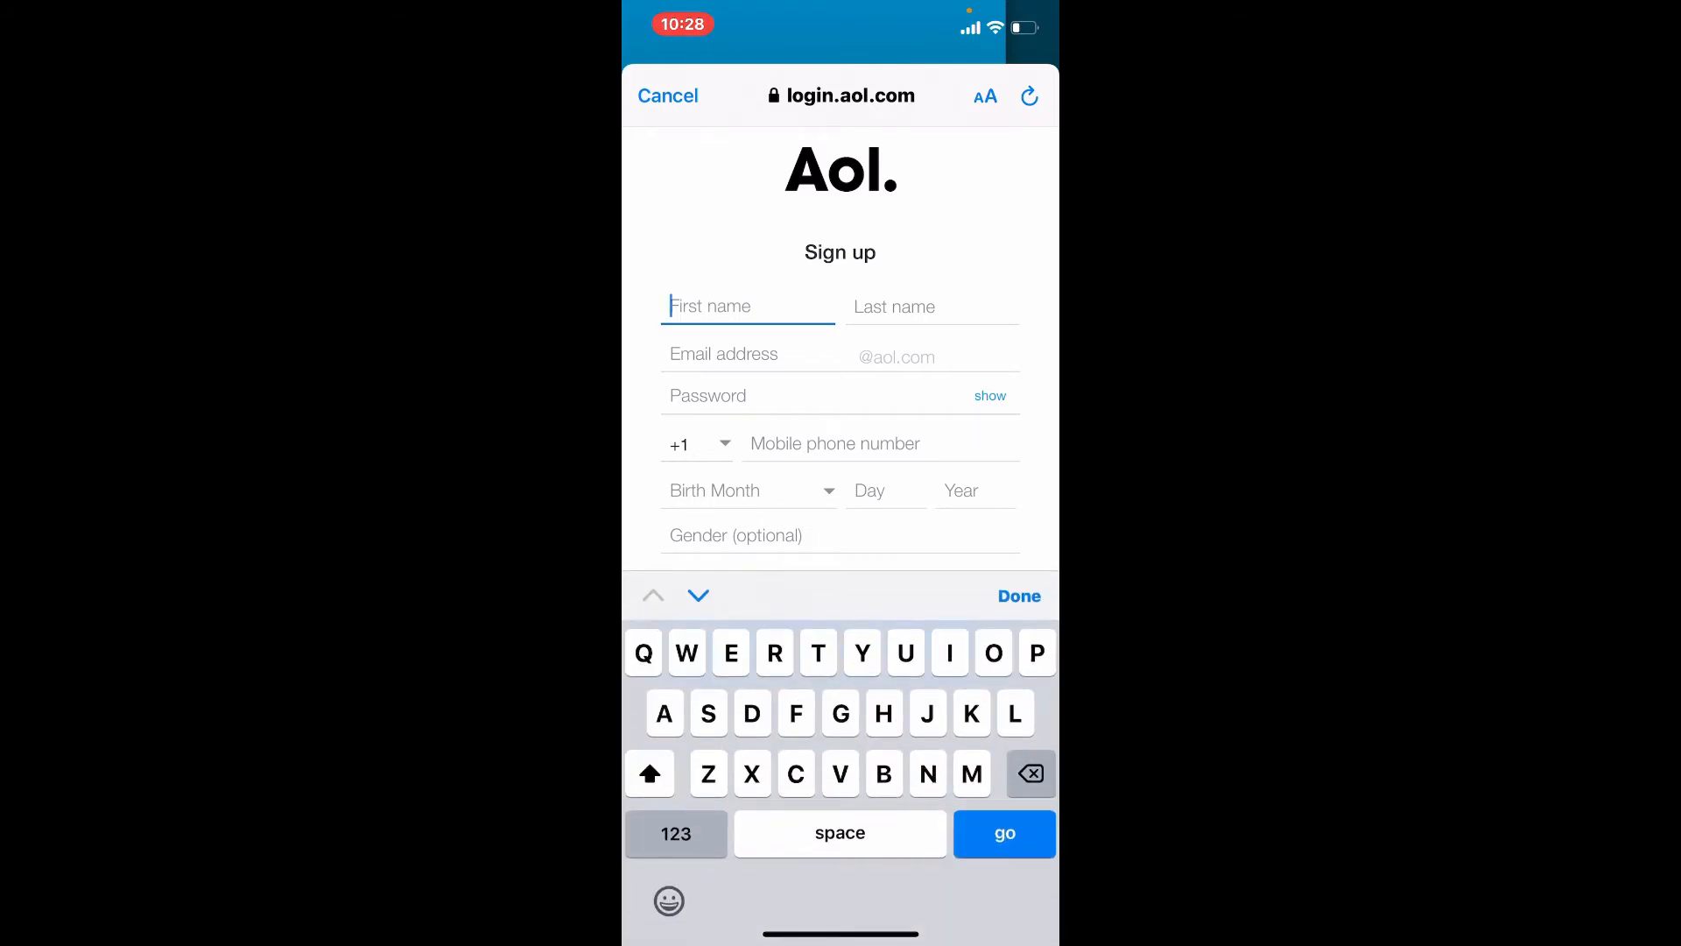
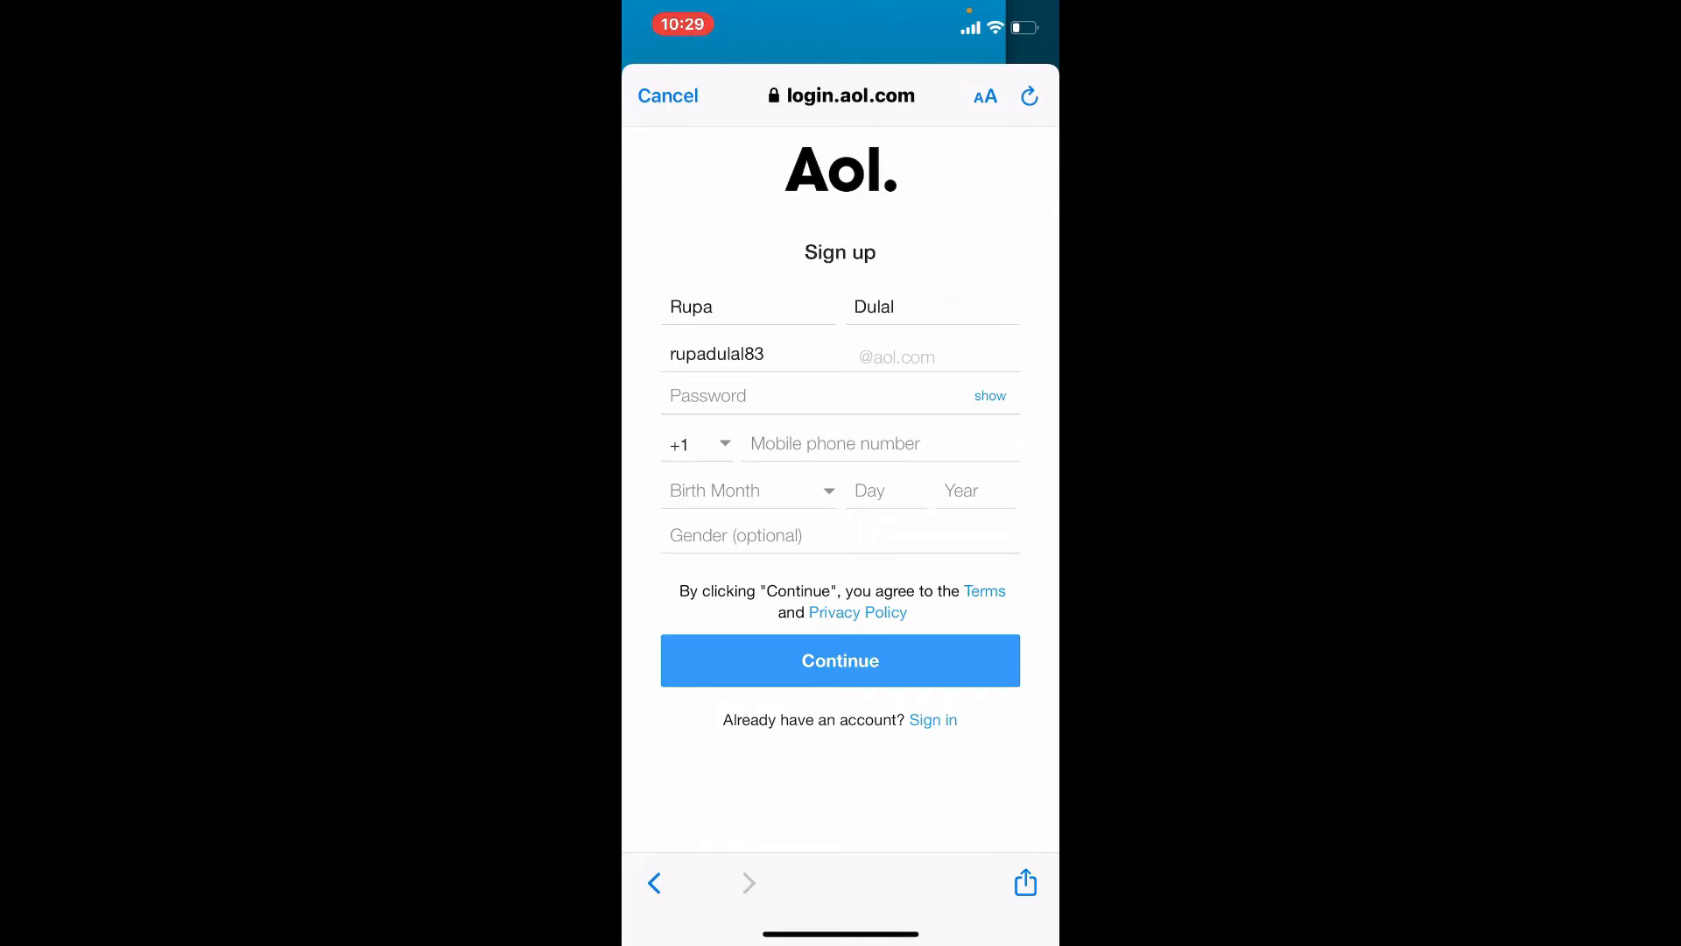
click(839, 394)
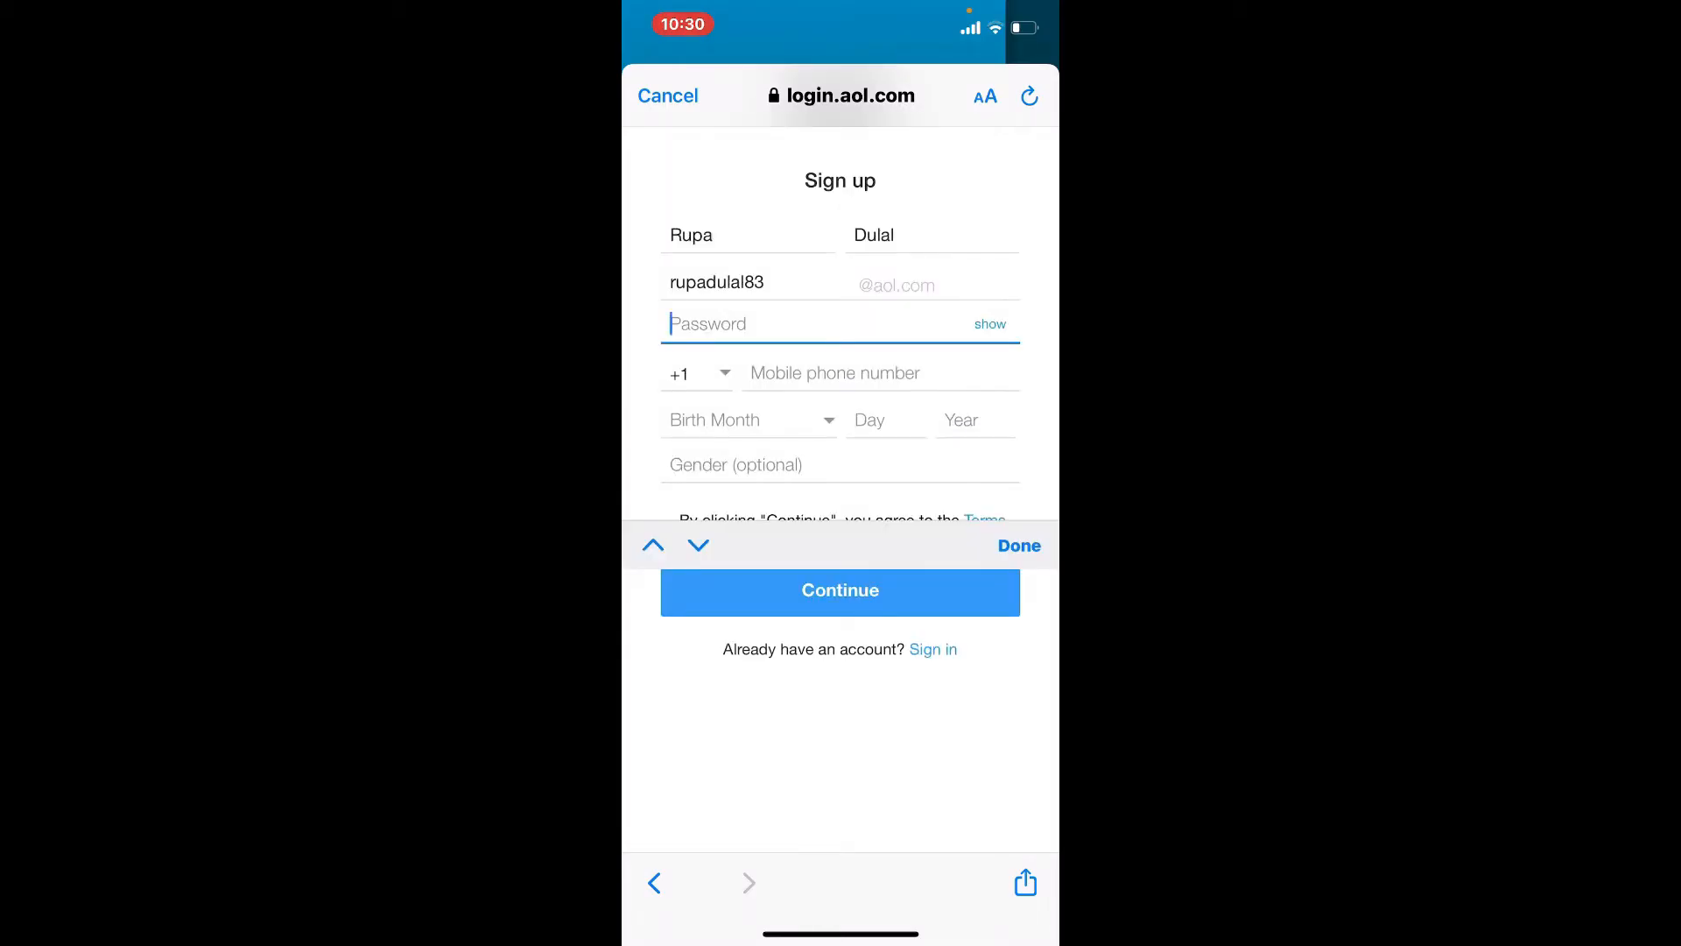
click(839, 590)
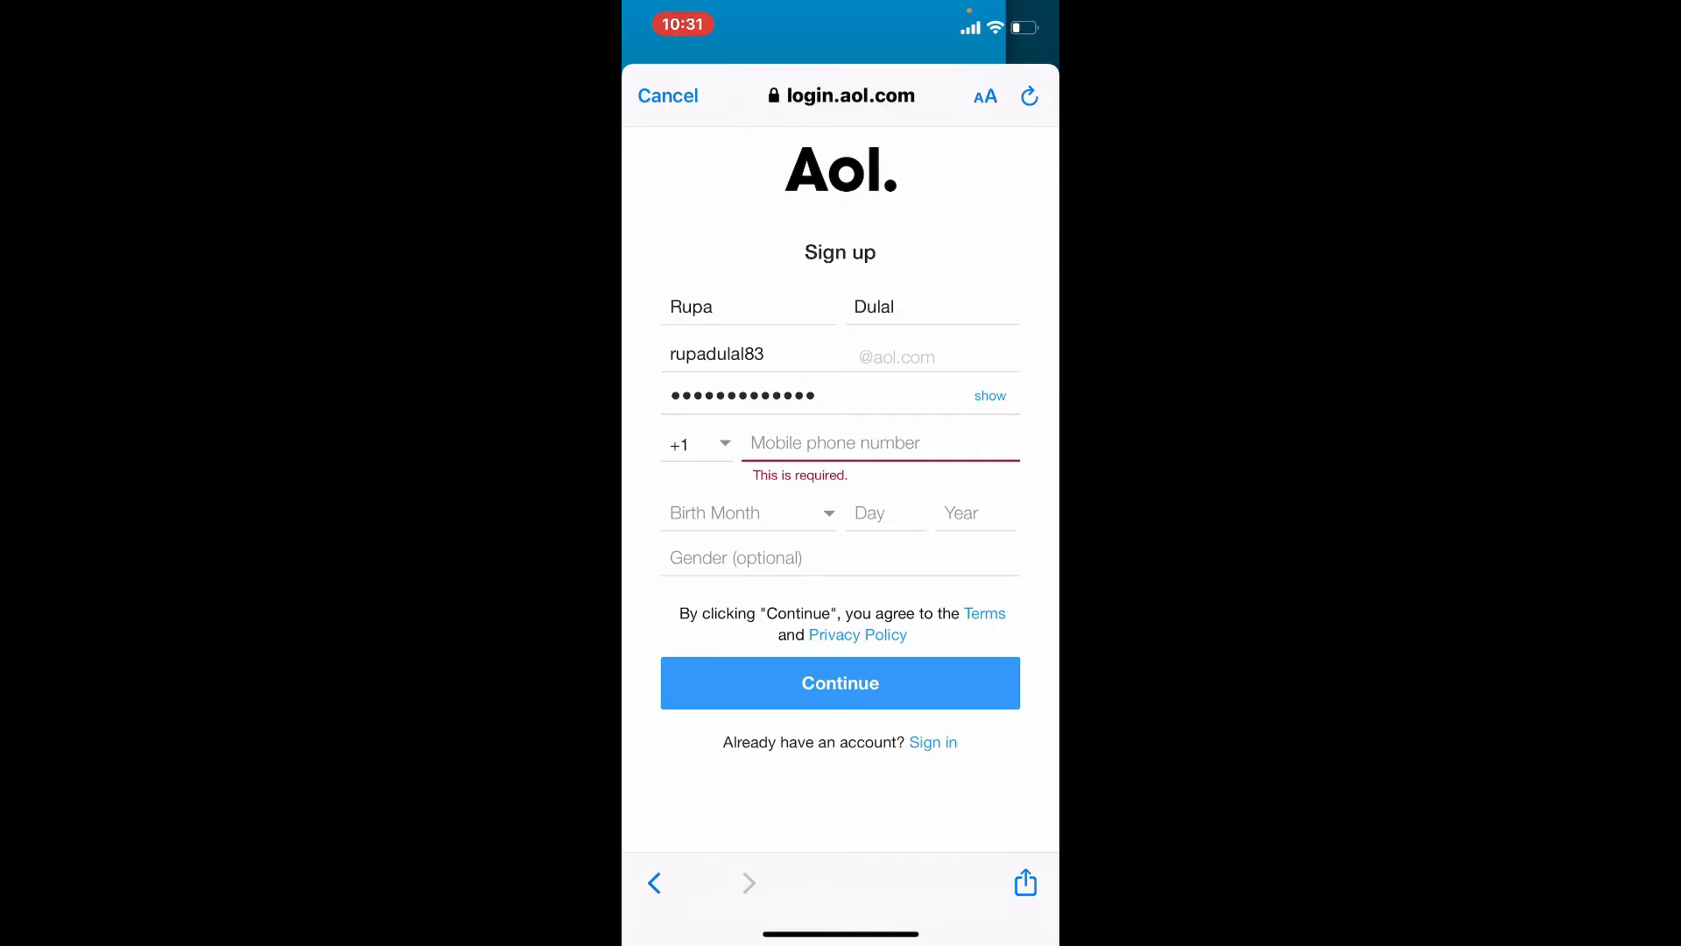
click(695, 443)
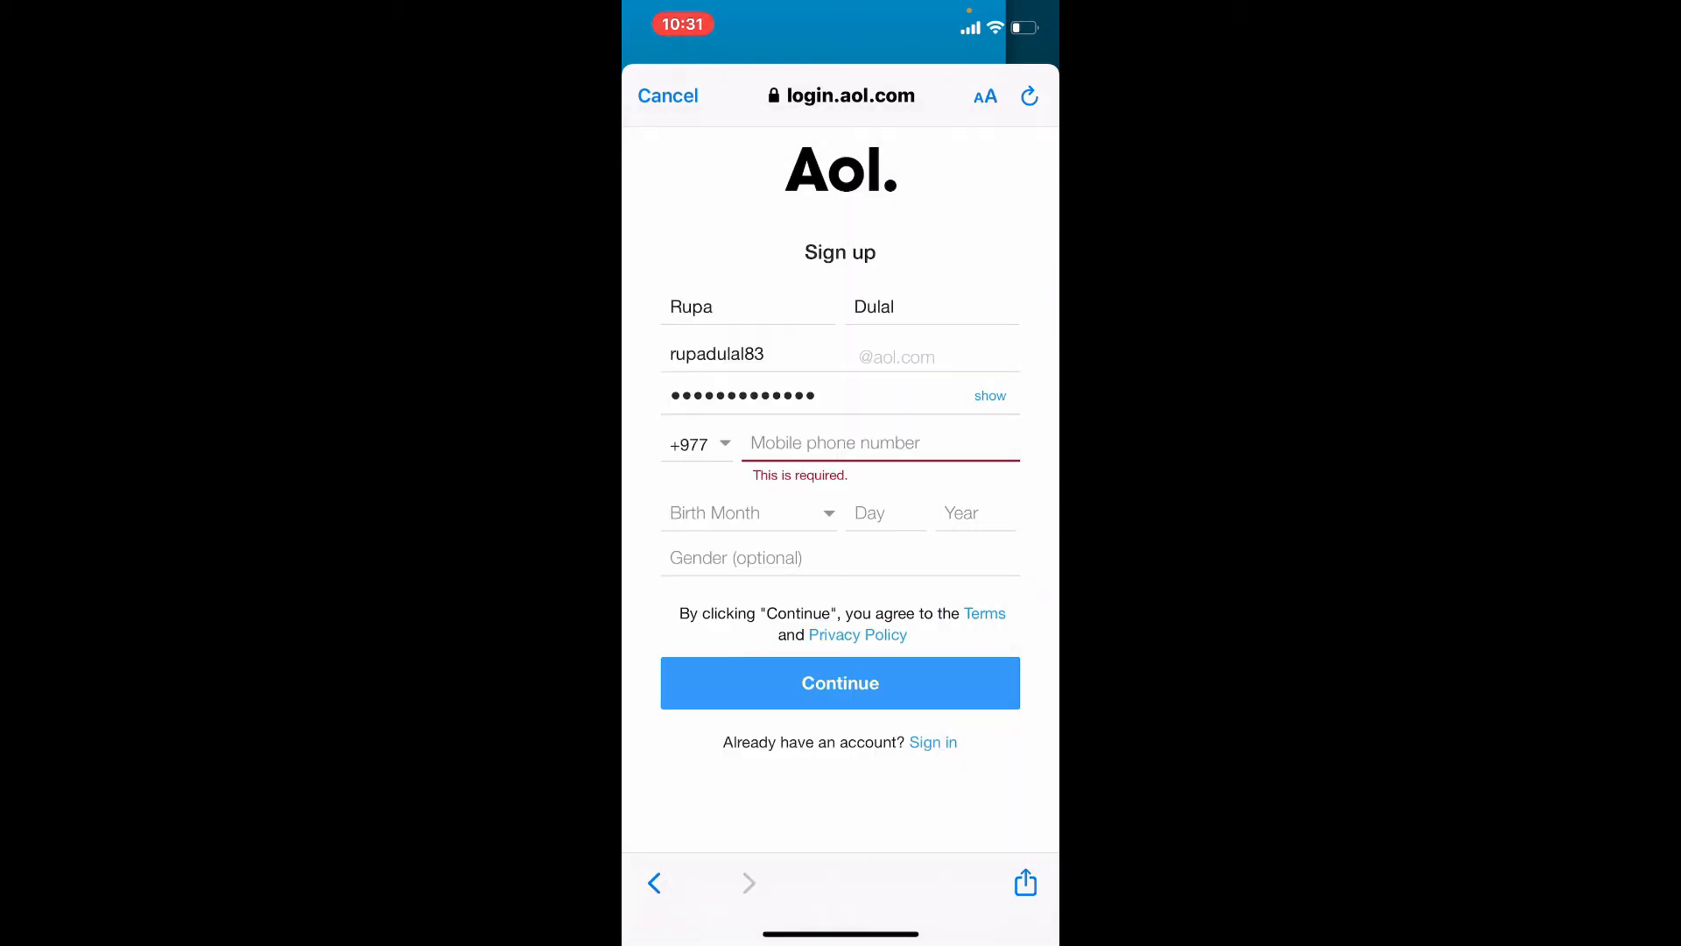
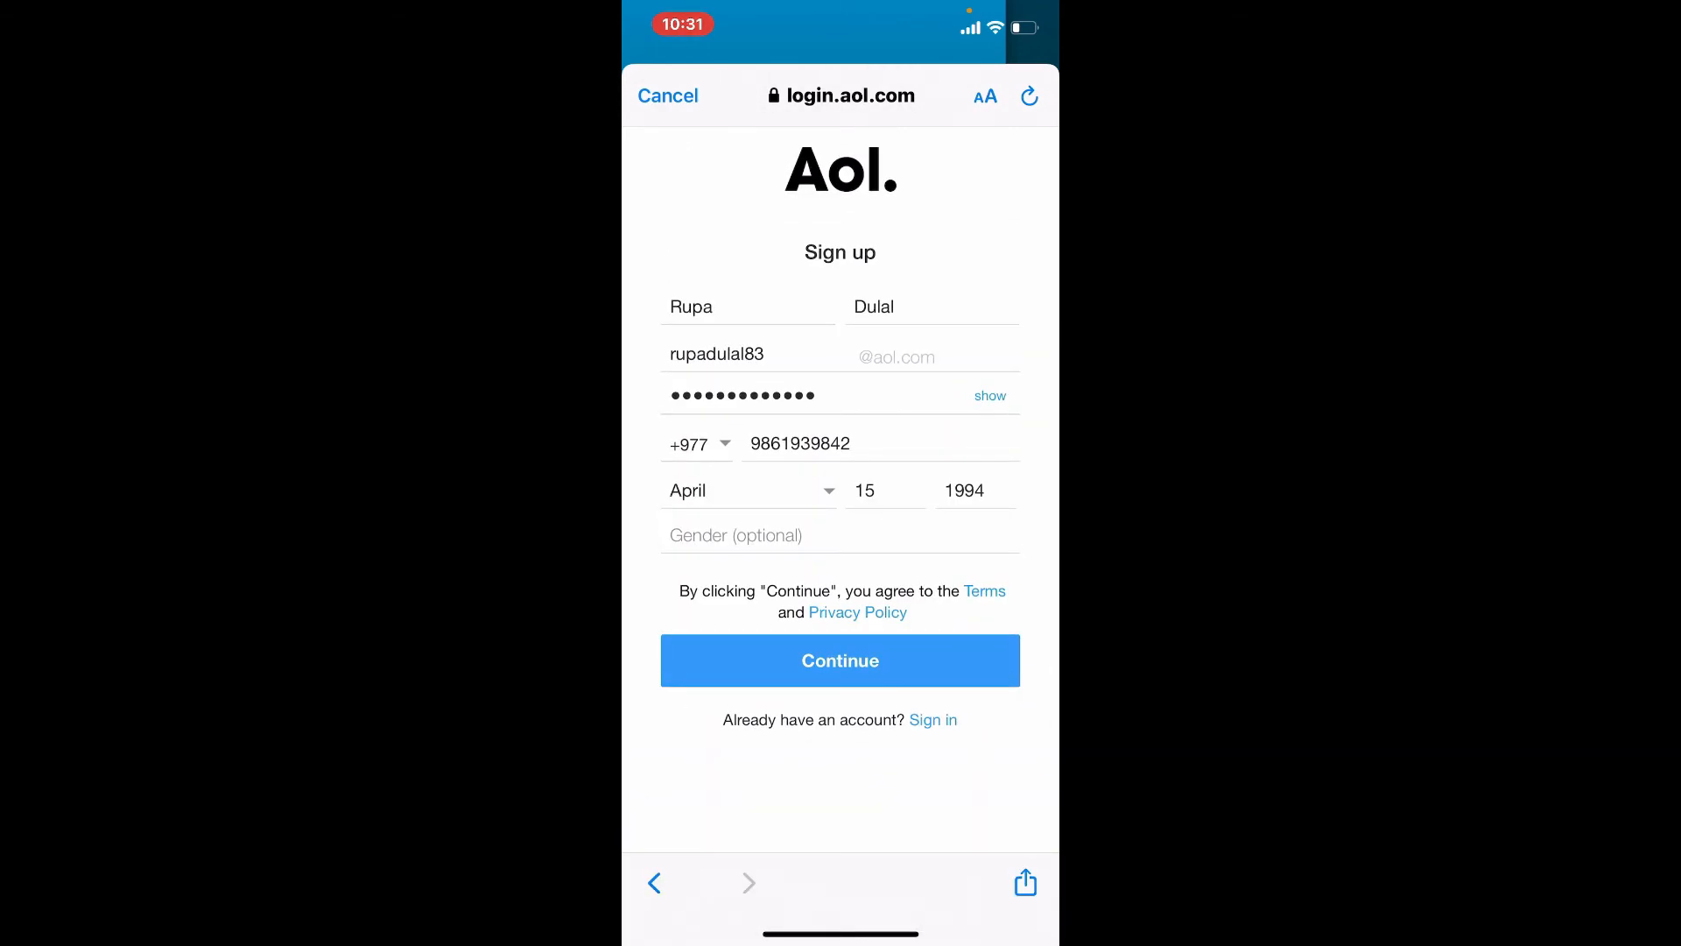
click(839, 660)
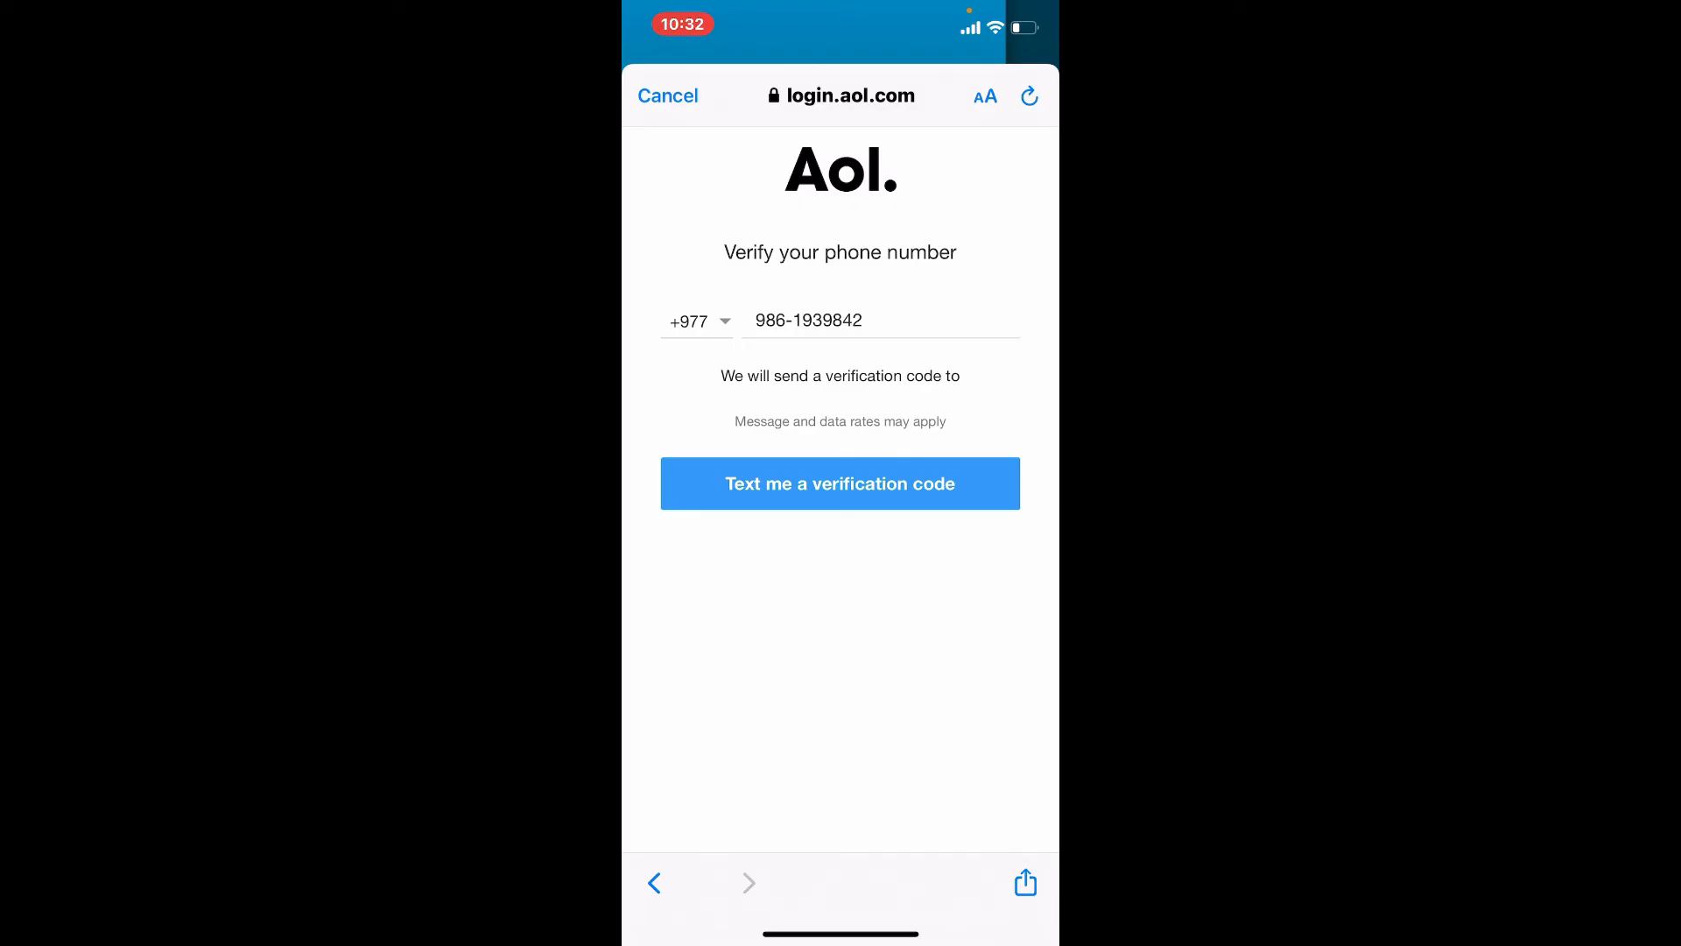
- Request a texted code, enter it and verify the phone to create the account
click(839, 484)
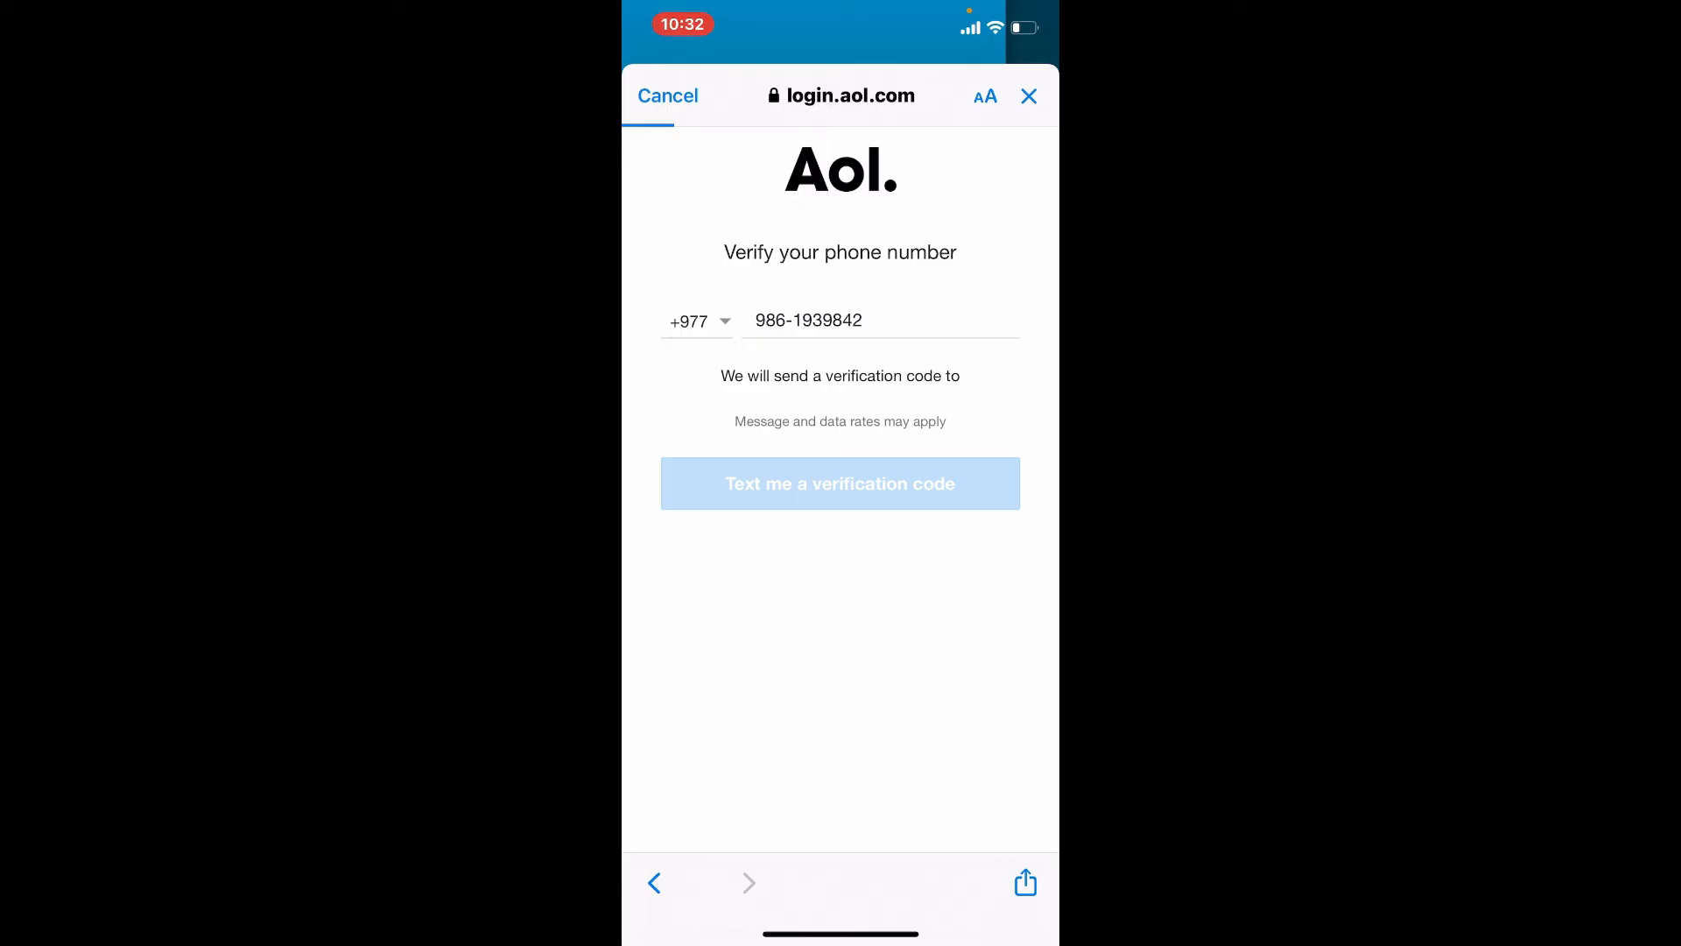
click(839, 484)
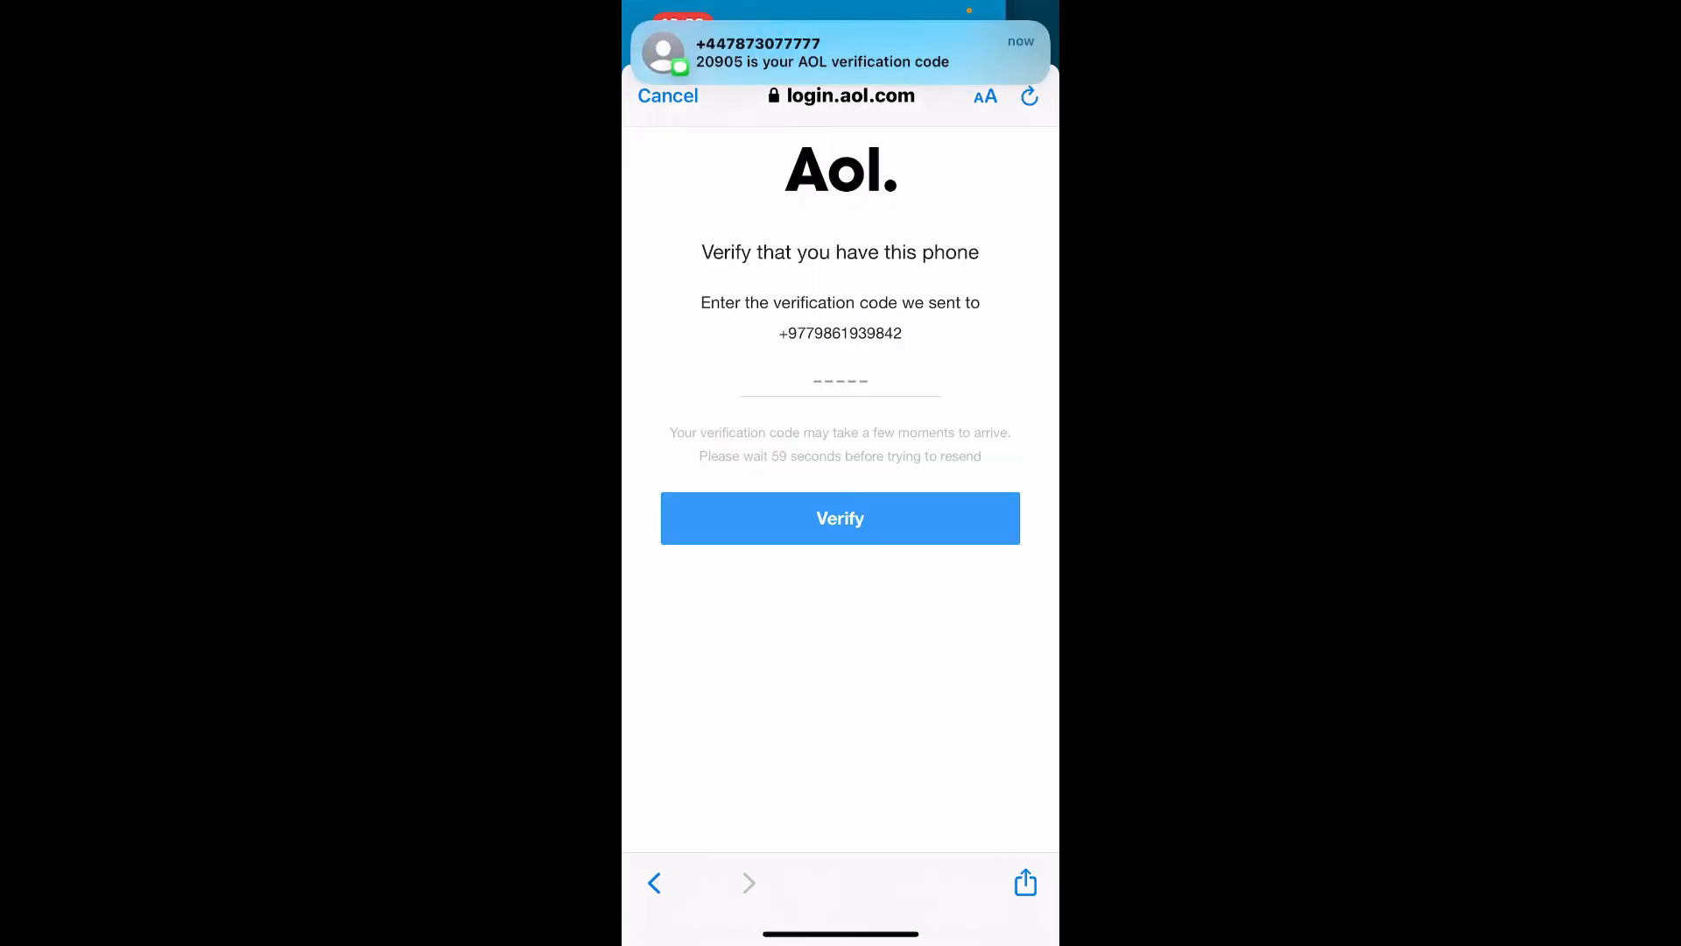
click(839, 380)
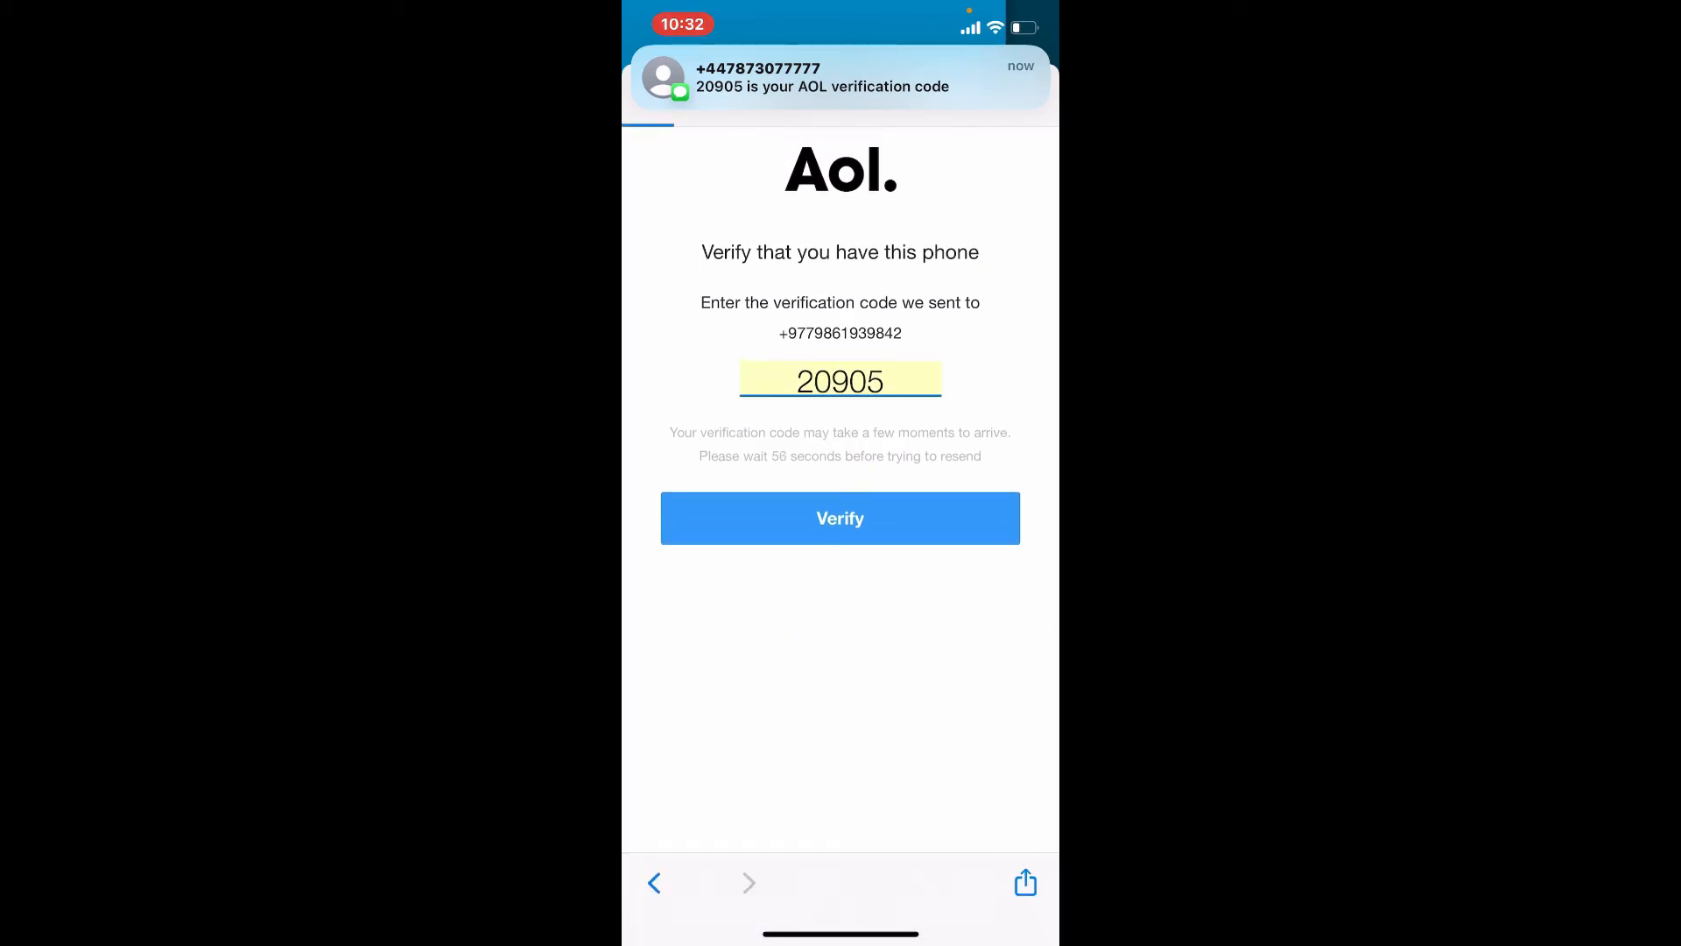
click(839, 518)
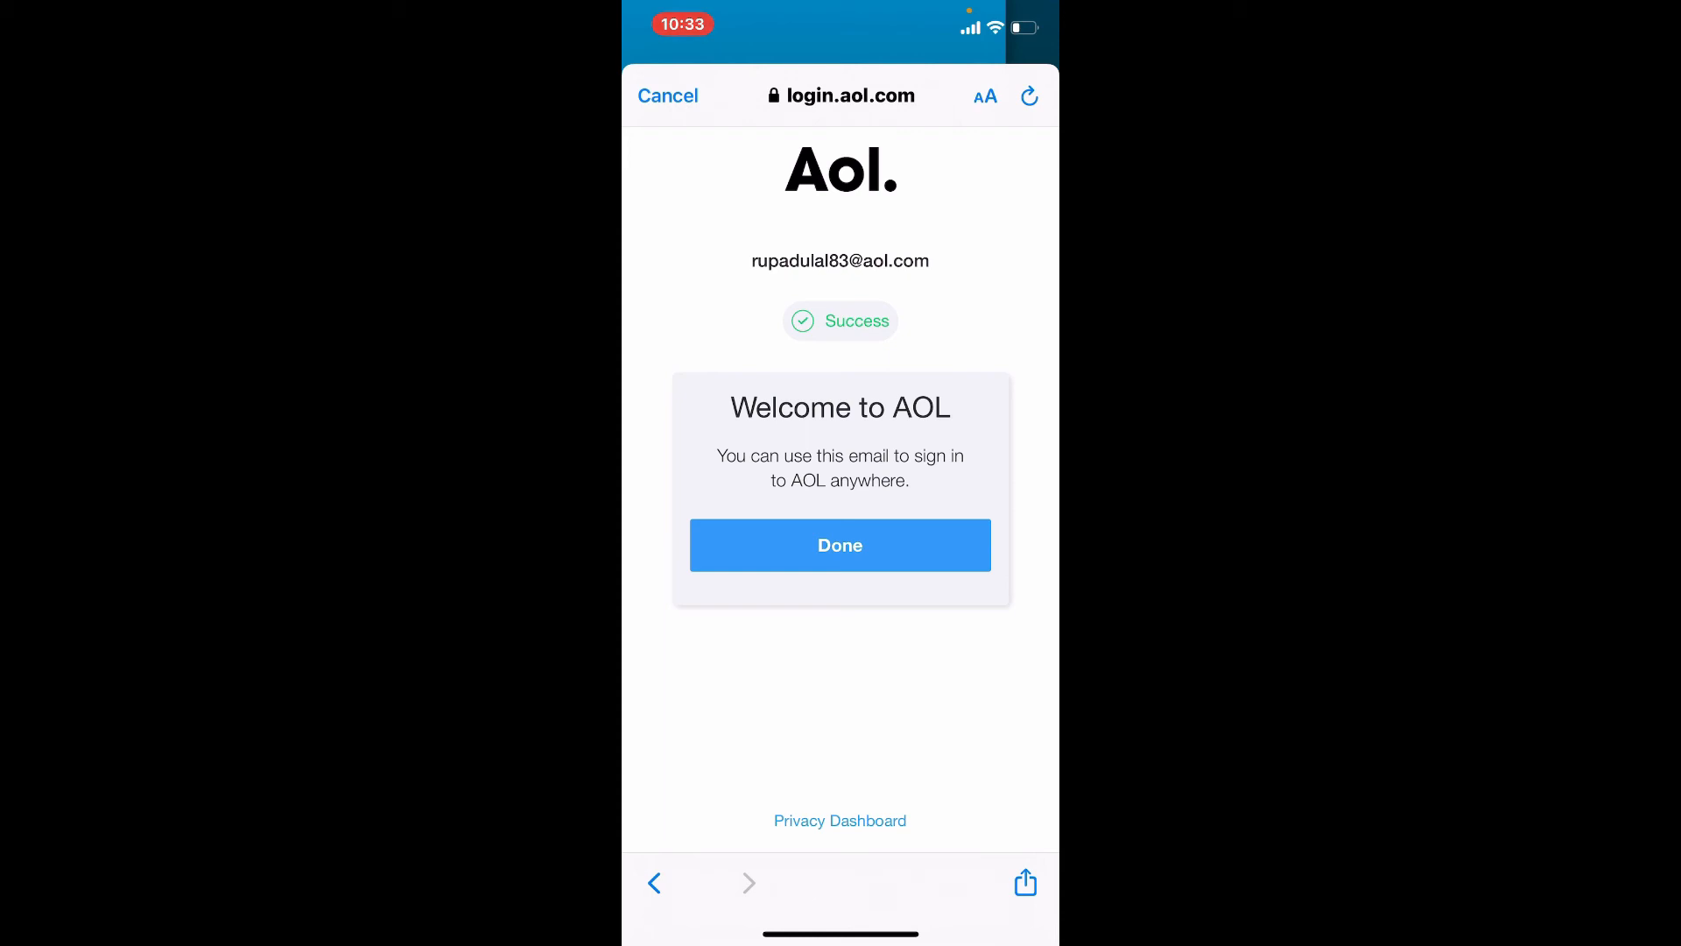
- Acknowledge the Welcome to AOL card with Done and return to the news feed
click(839, 545)
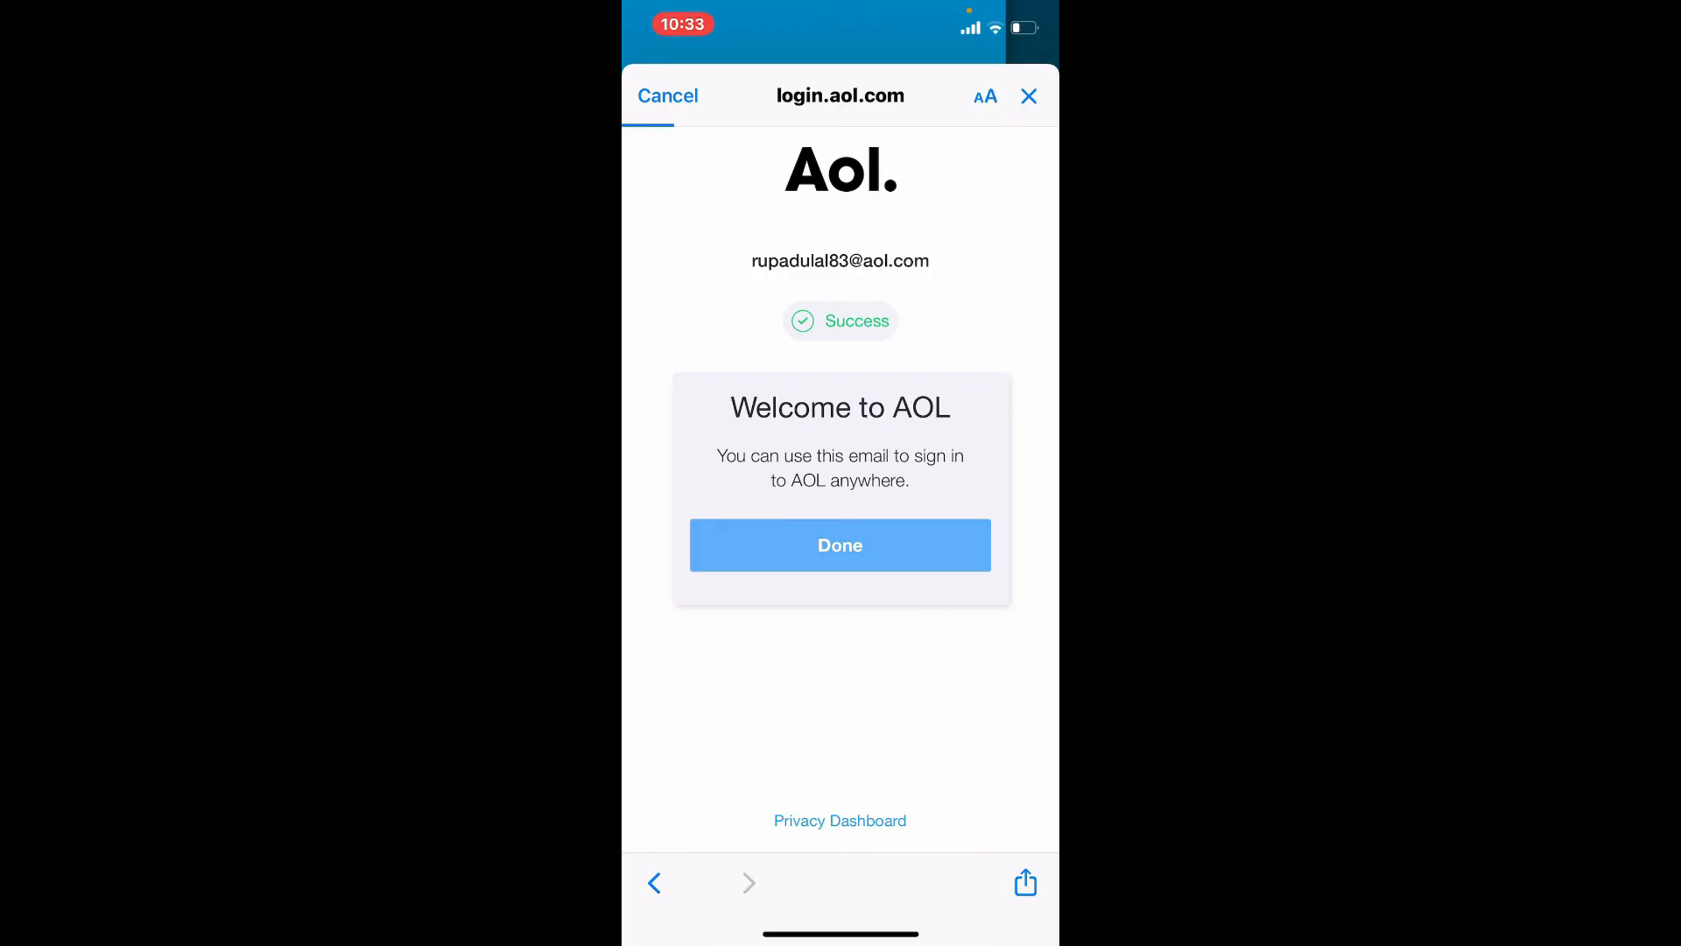
click(839, 545)
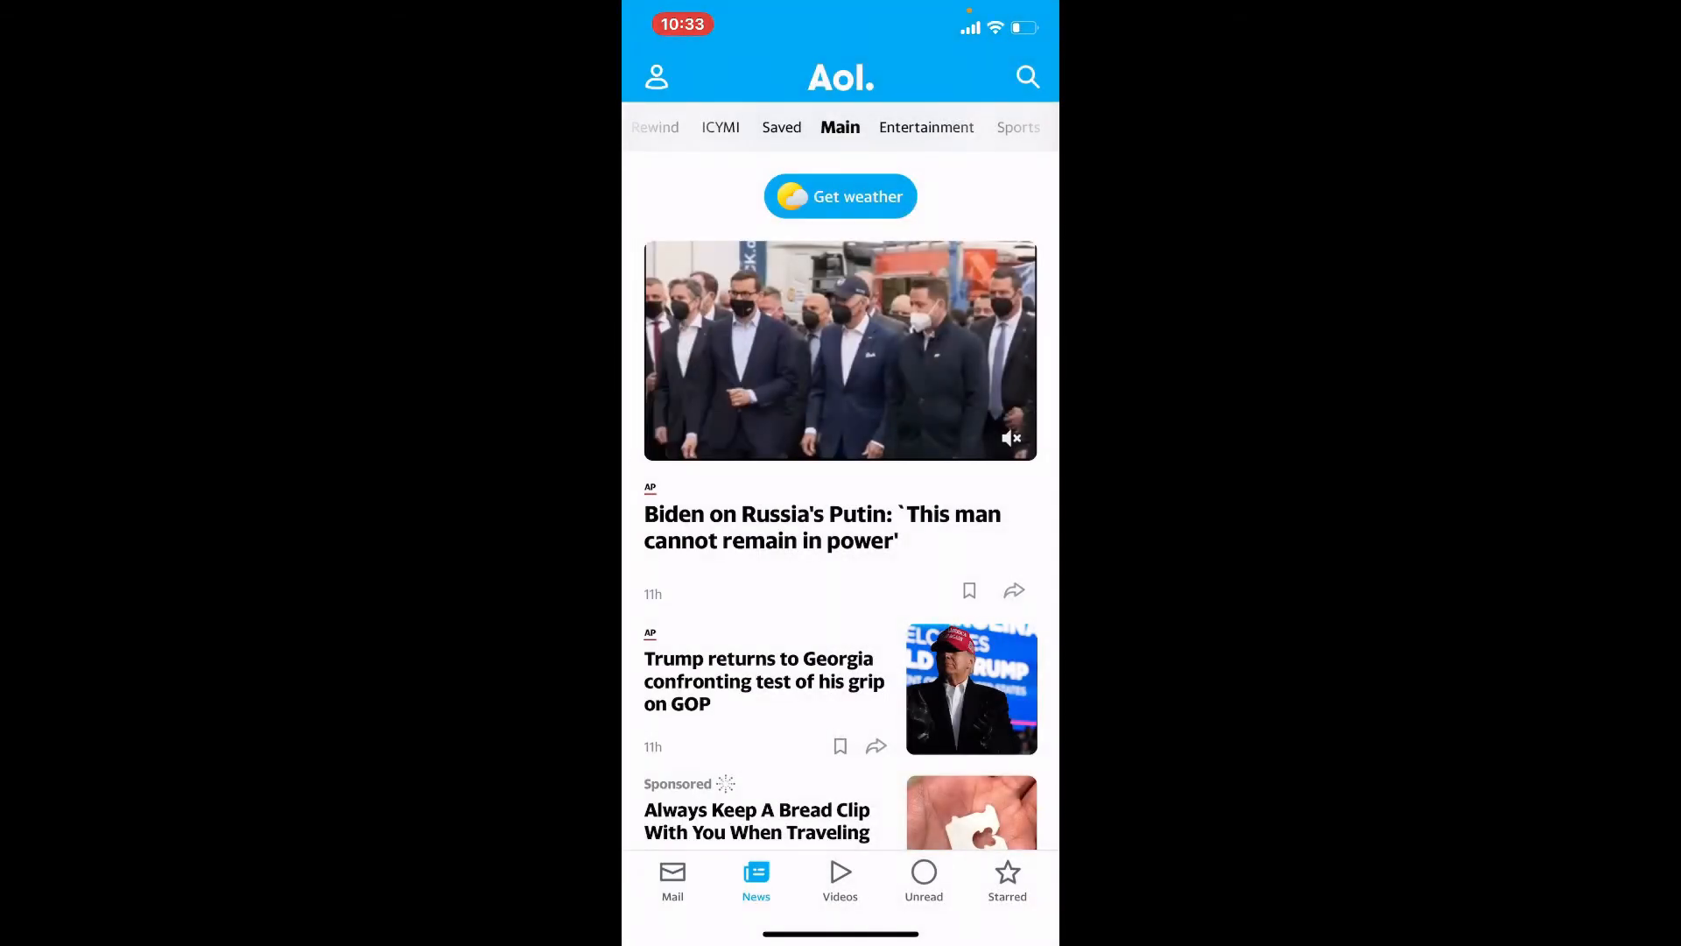